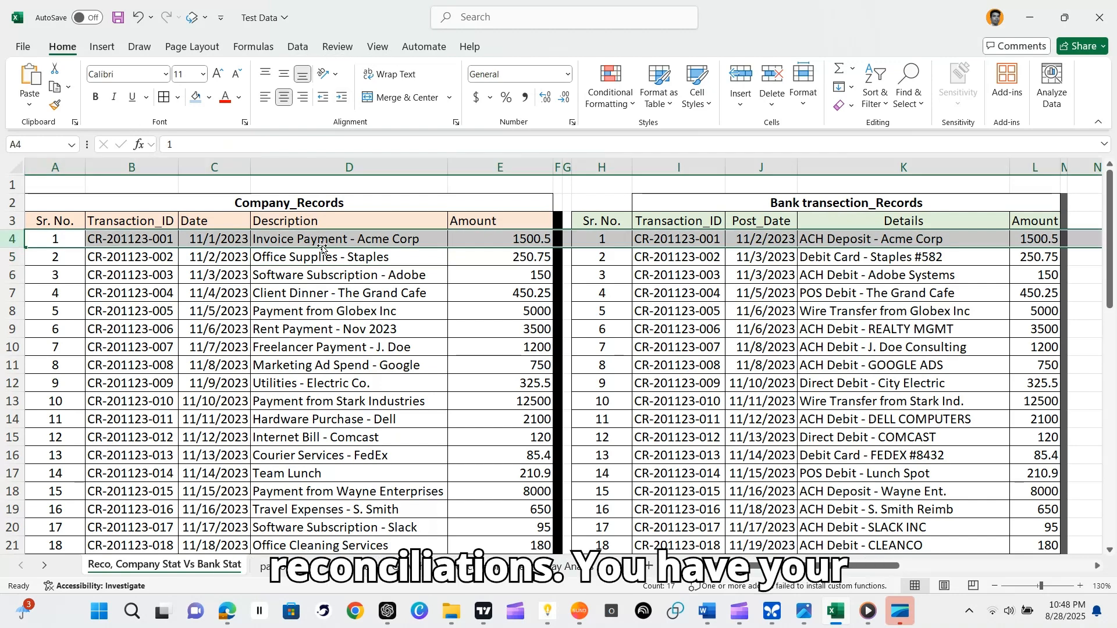
- Inspect the bank and company transaction tables and the window arrangement options
{"action": "left_click", "coordinate": [289, 203]}
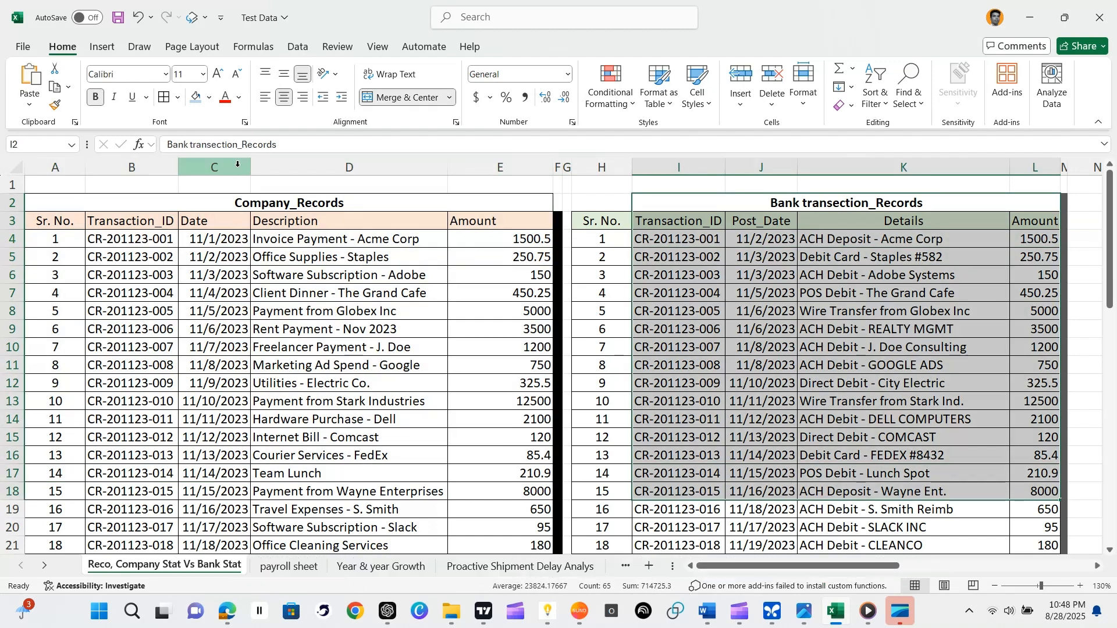
{"action": "left_click", "coordinate": [349, 220]}
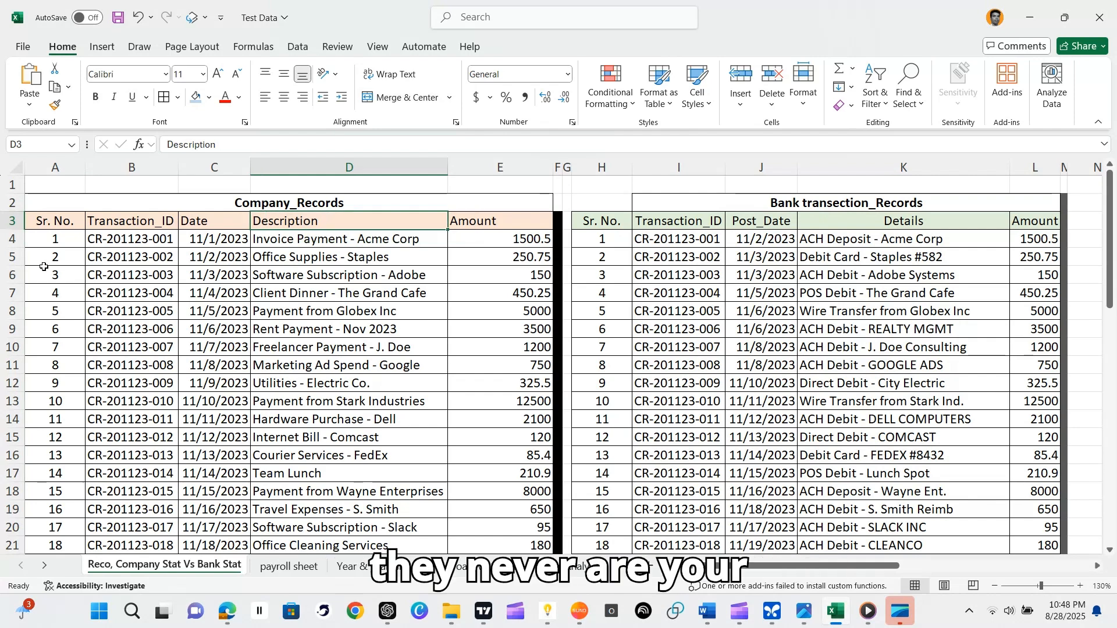
{"action": "left_click", "coordinate": [54, 239]}
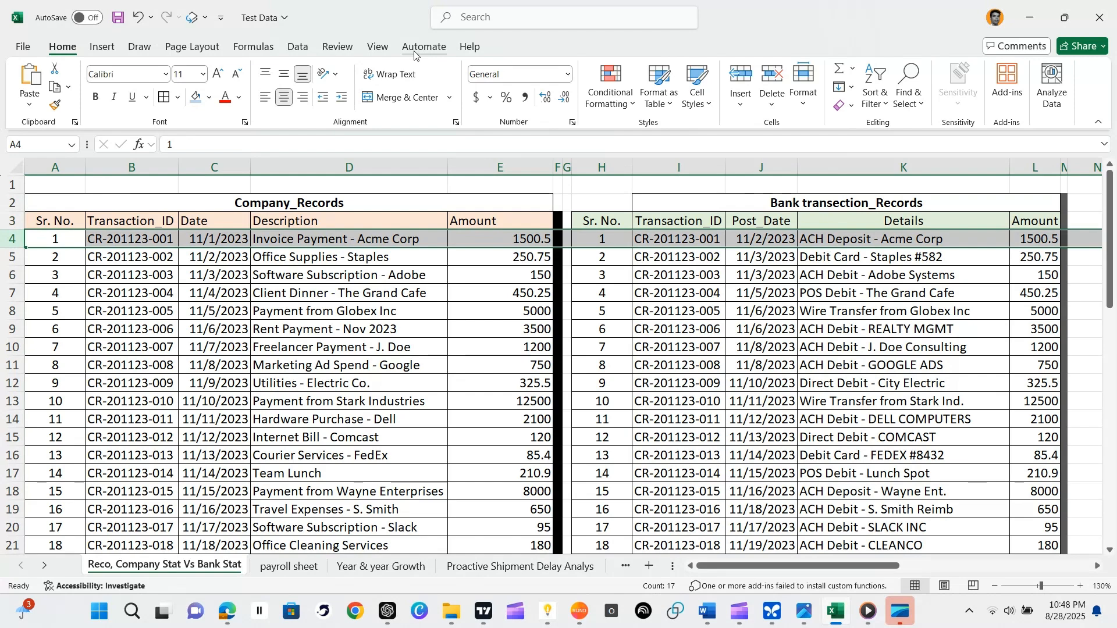
{"action": "left_click", "coordinate": [337, 46]}
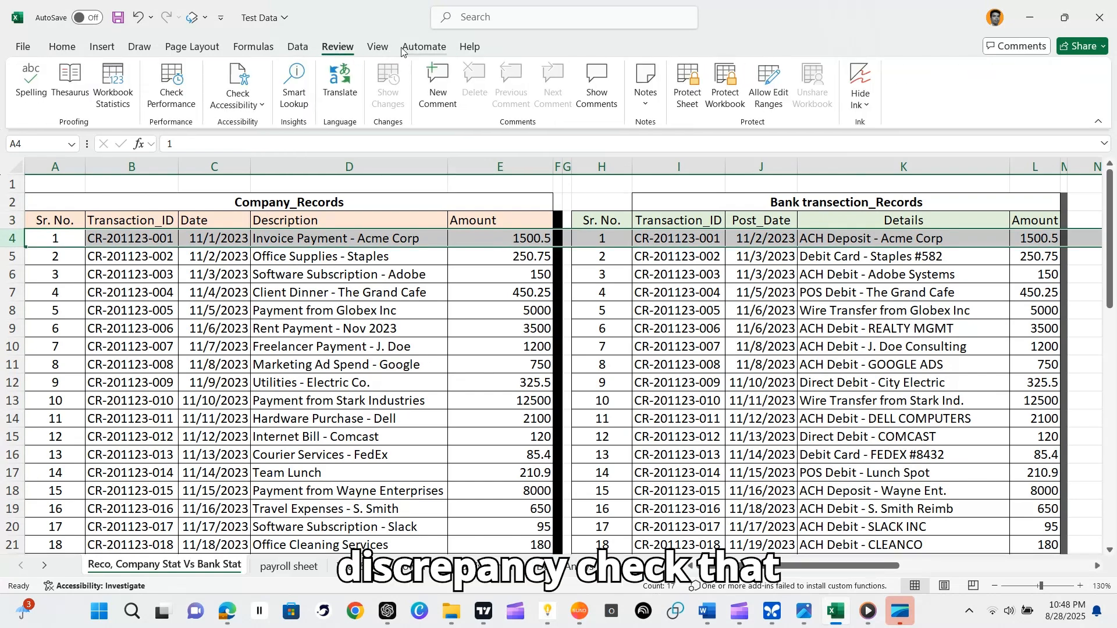
{"action": "left_click", "coordinate": [378, 47]}
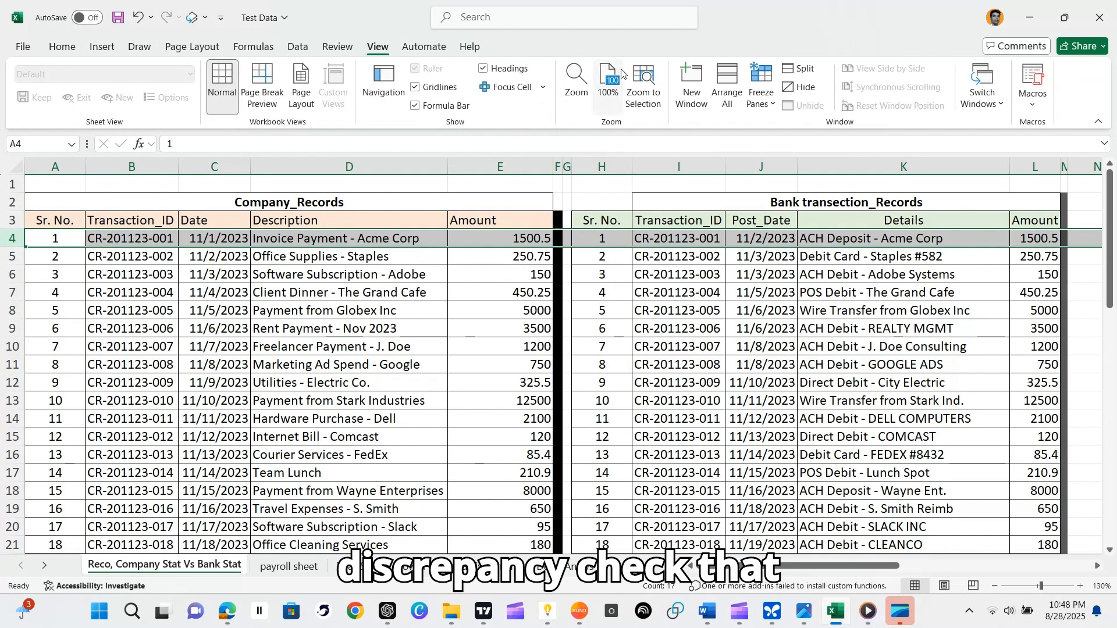
{"action": "left_click", "coordinate": [724, 85]}
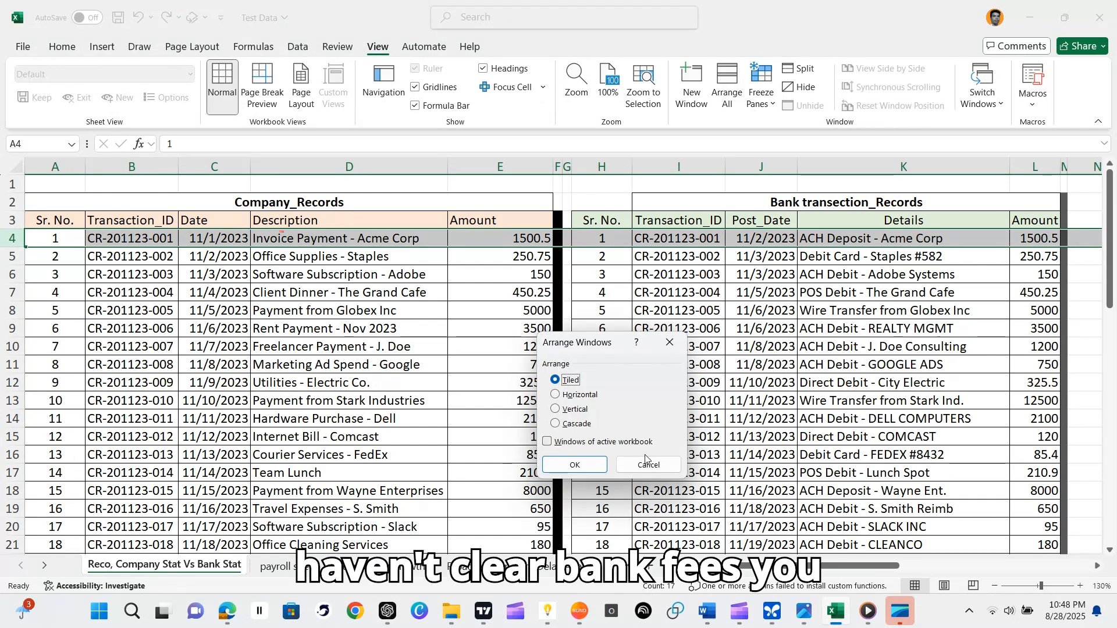
{"action": "left_click", "coordinate": [759, 86]}
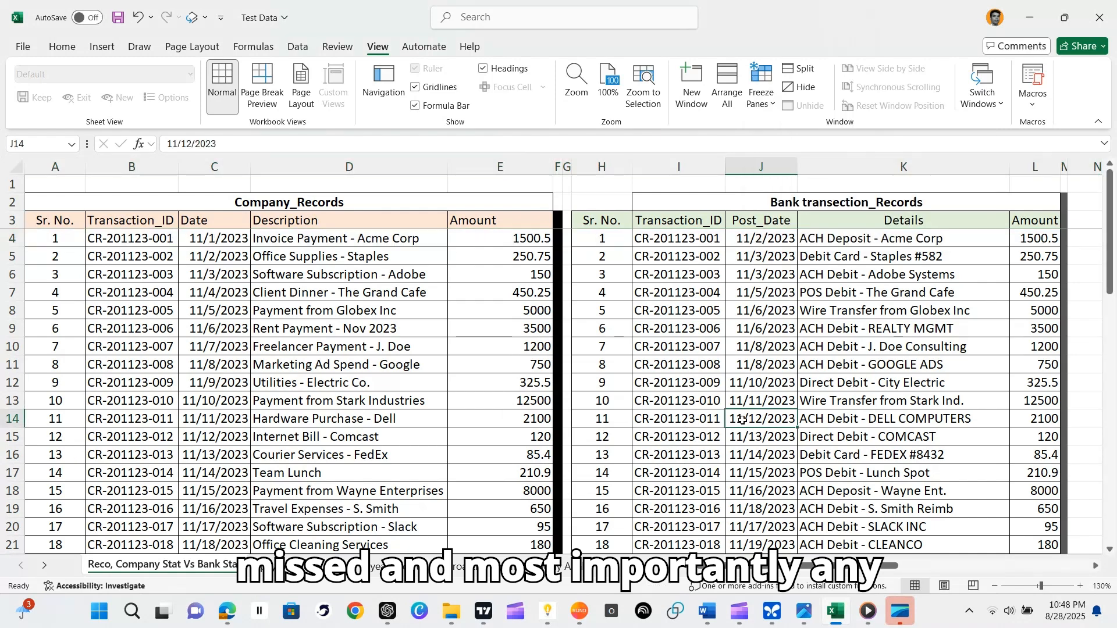
{"action": "scroll", "scroll_direction": "down", "scroll_amount": 3}
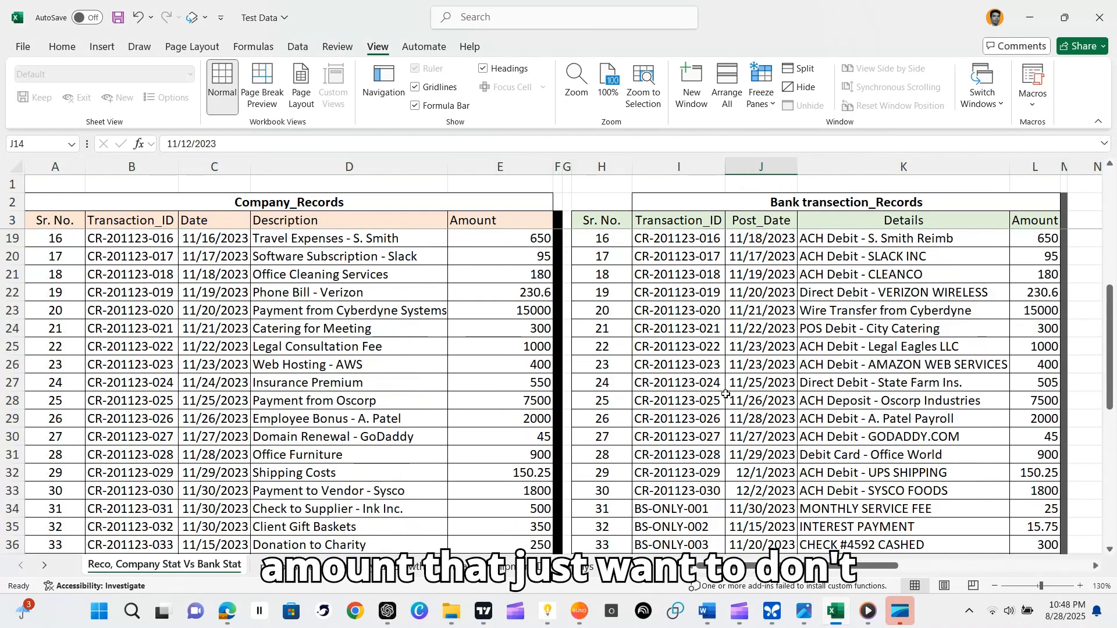
{"action": "scroll", "scroll_direction": "down", "scroll_amount": 3}
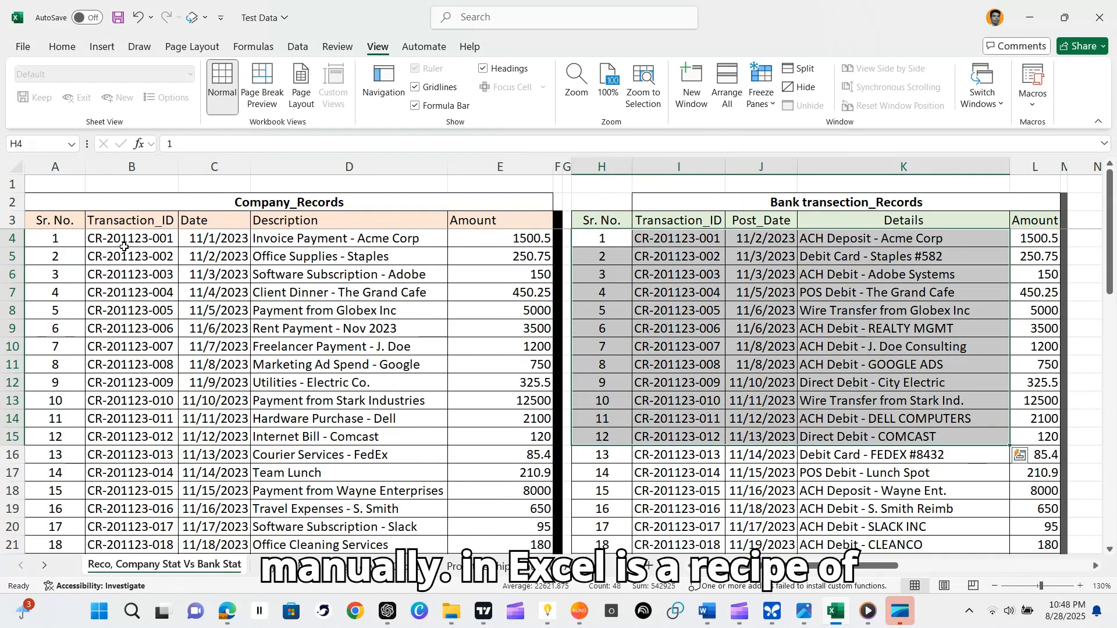
- Select the Payment from Globex Inc description and the whole Amount column
{"action": "left_click", "coordinate": [348, 310]}
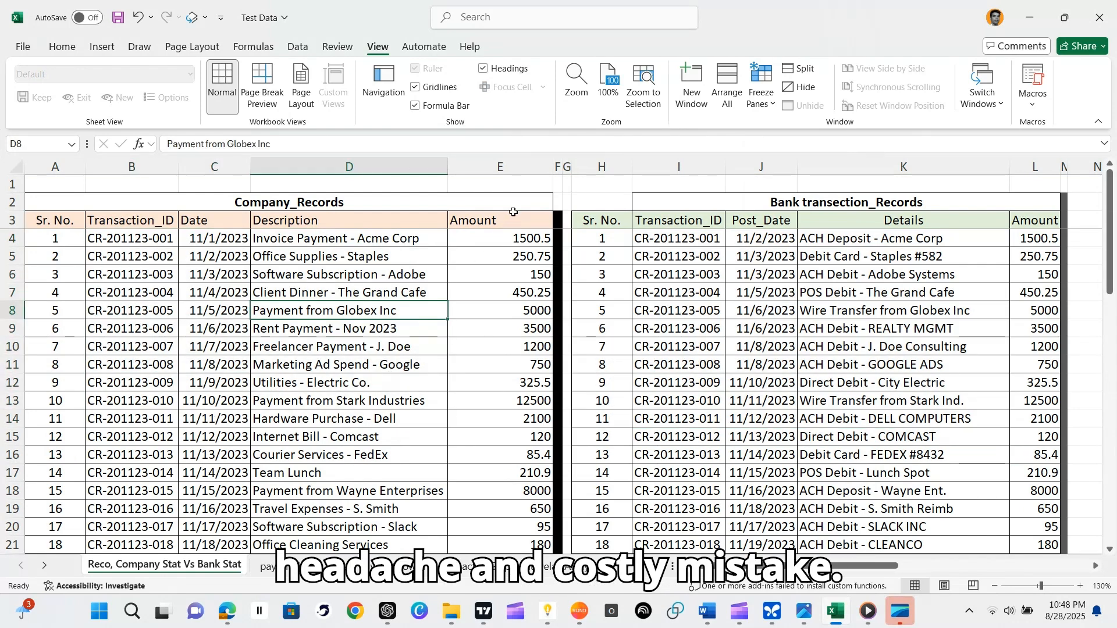
{"action": "left_click", "coordinate": [499, 167]}
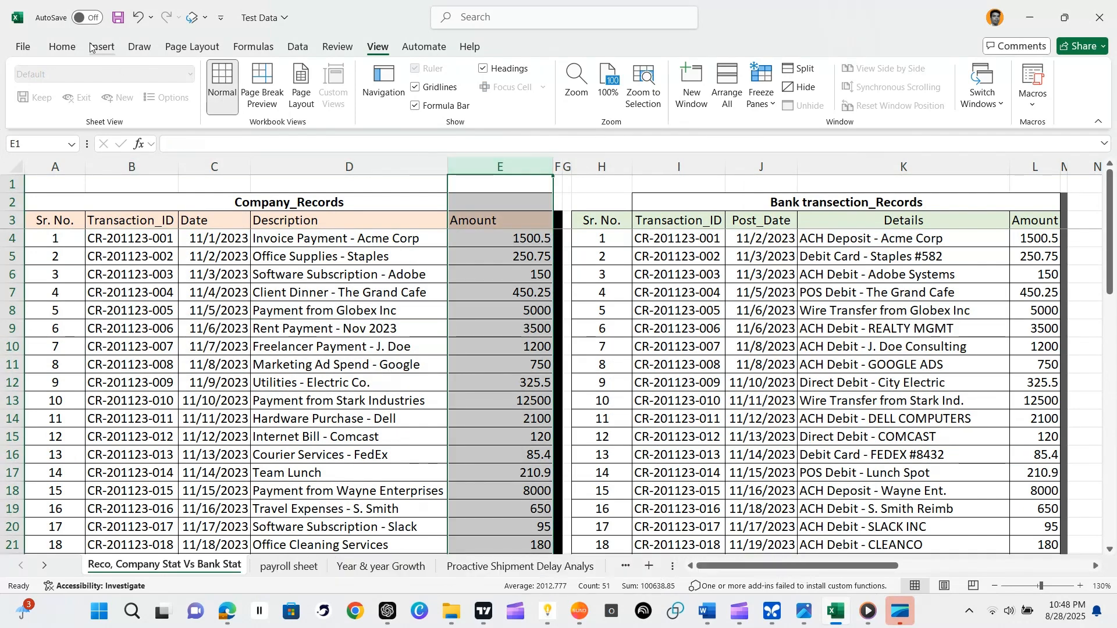
{"action": "left_click", "coordinate": [61, 46]}
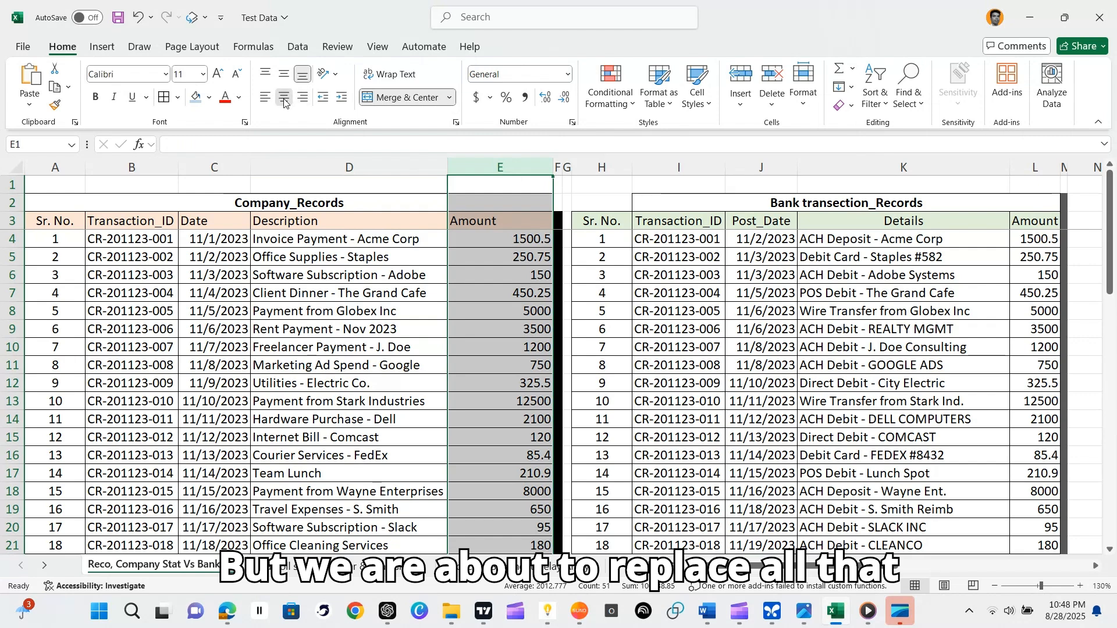
{"action": "left_click", "coordinate": [283, 98]}
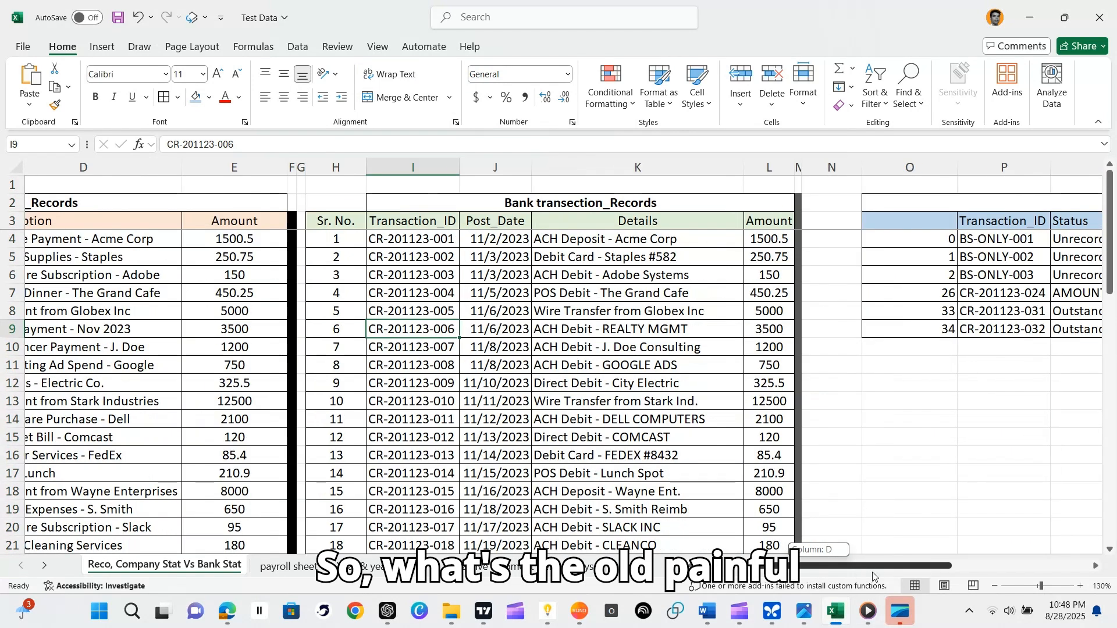
{"action": "scroll", "scroll_direction": "left", "scroll_amount": 3}
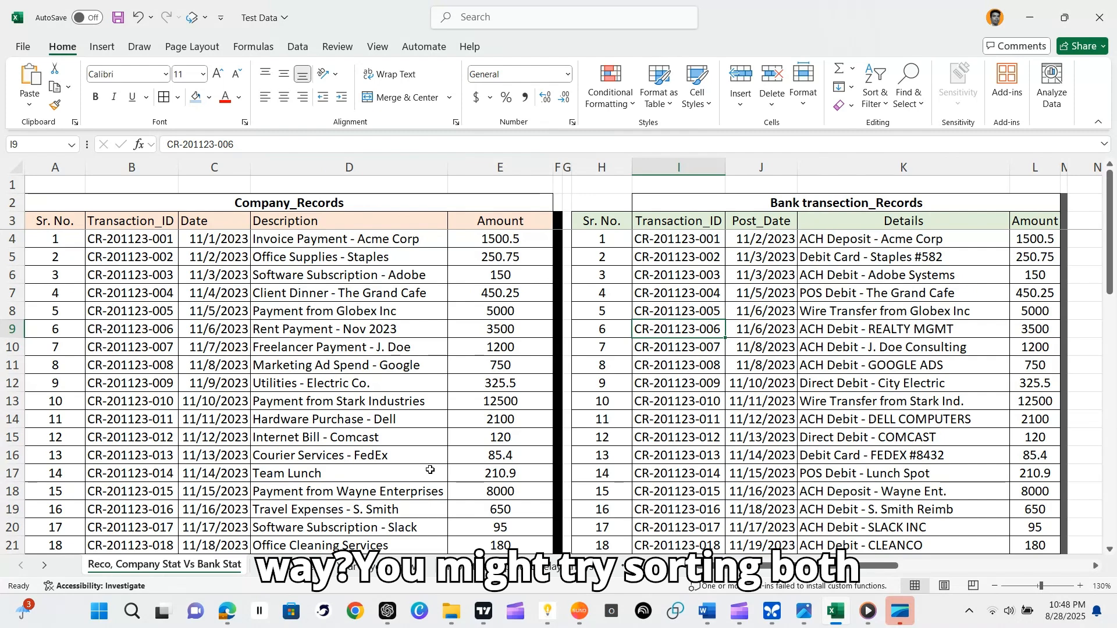
{"action": "scroll", "scroll_direction": "down", "scroll_amount": 3}
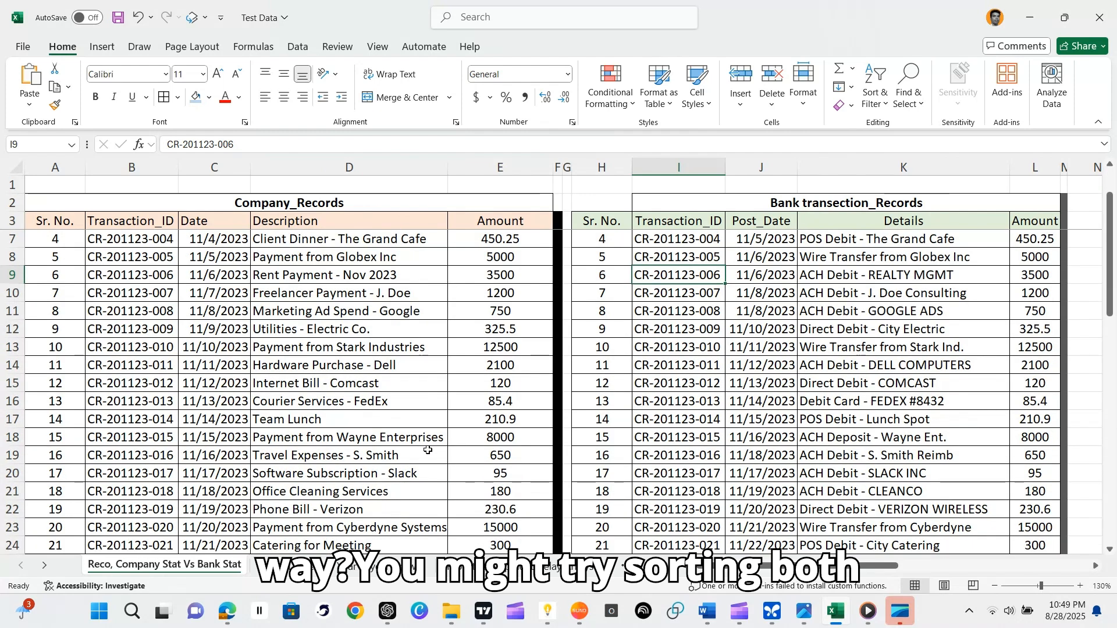
{"action": "scroll", "scroll_direction": "up", "scroll_amount": 3}
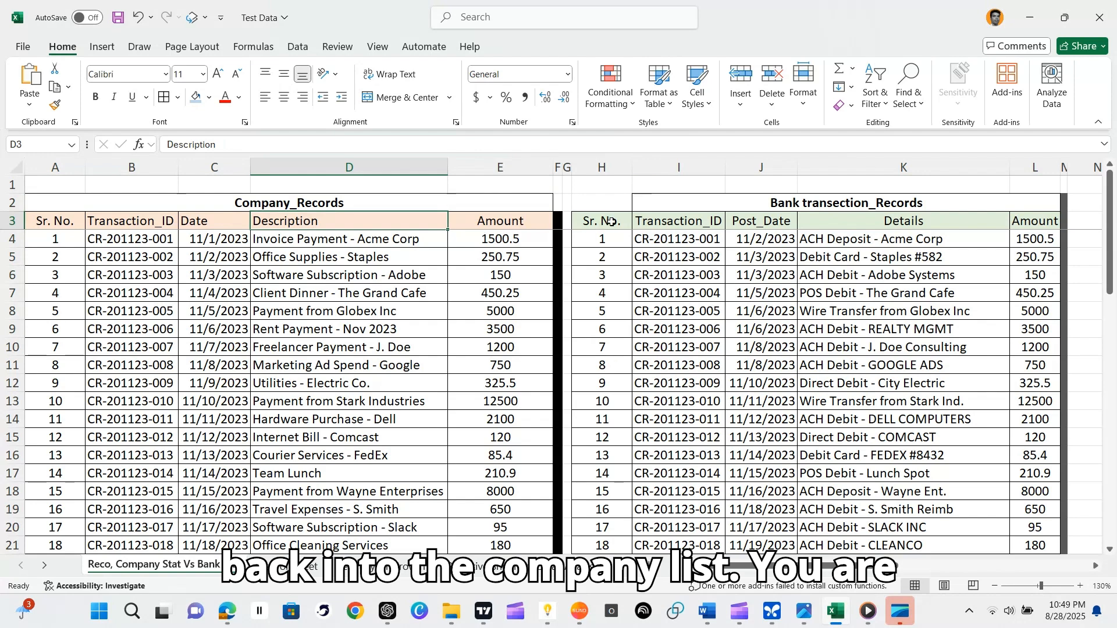
- Check the bank Transaction_ID and Details headers, Staples entry and 11/10/2023 post date
{"action": "left_click", "coordinate": [677, 221]}
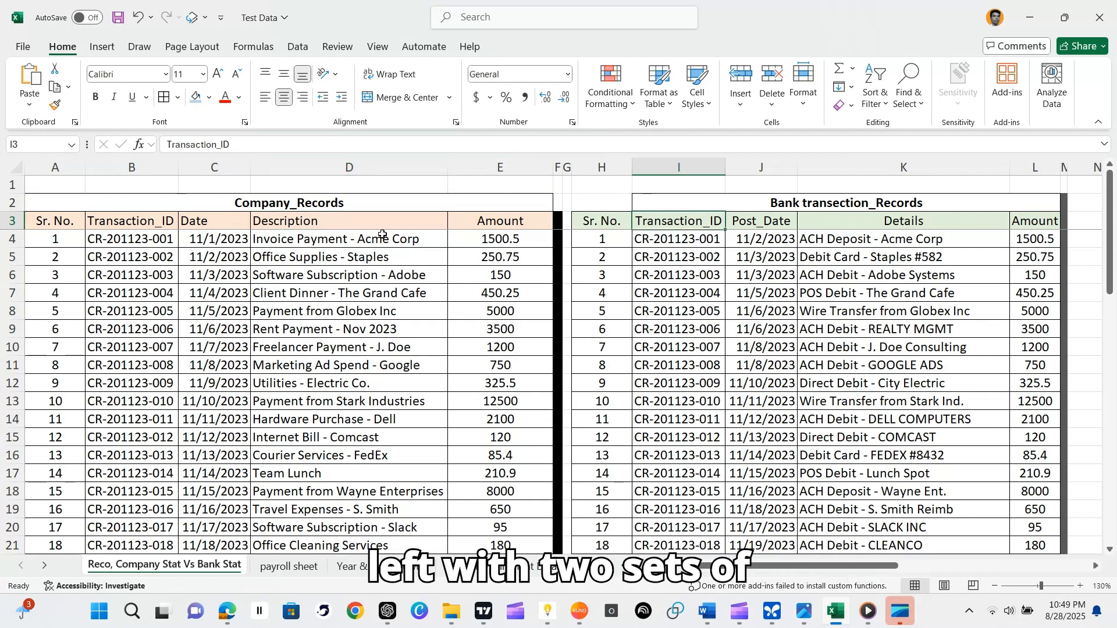
{"action": "left_click", "coordinate": [760, 220]}
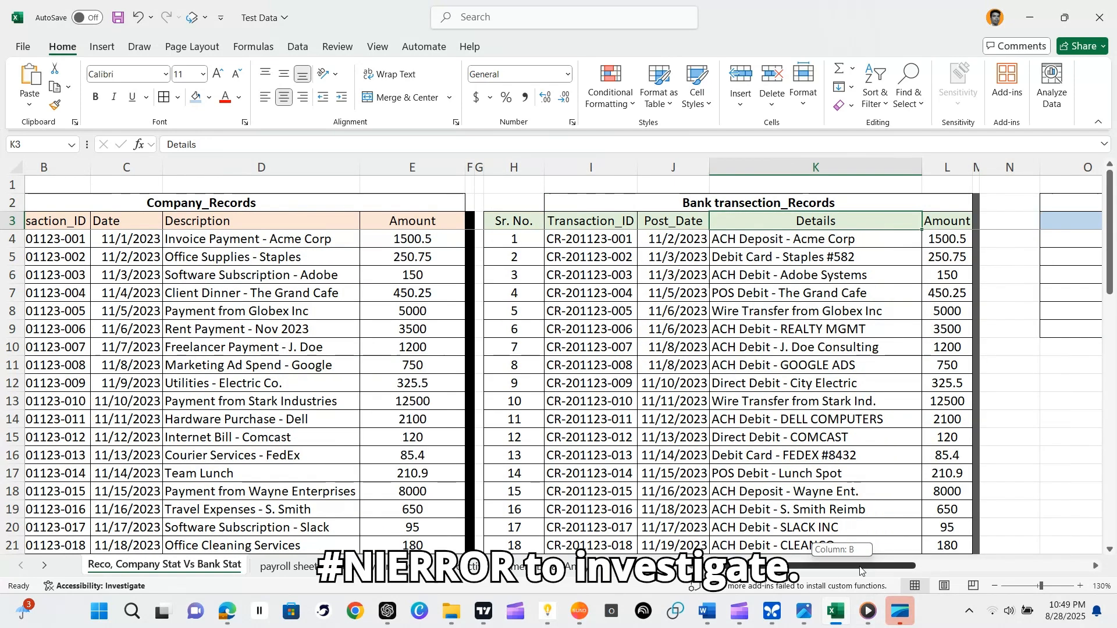
{"action": "scroll", "scroll_direction": "left", "scroll_amount": 3}
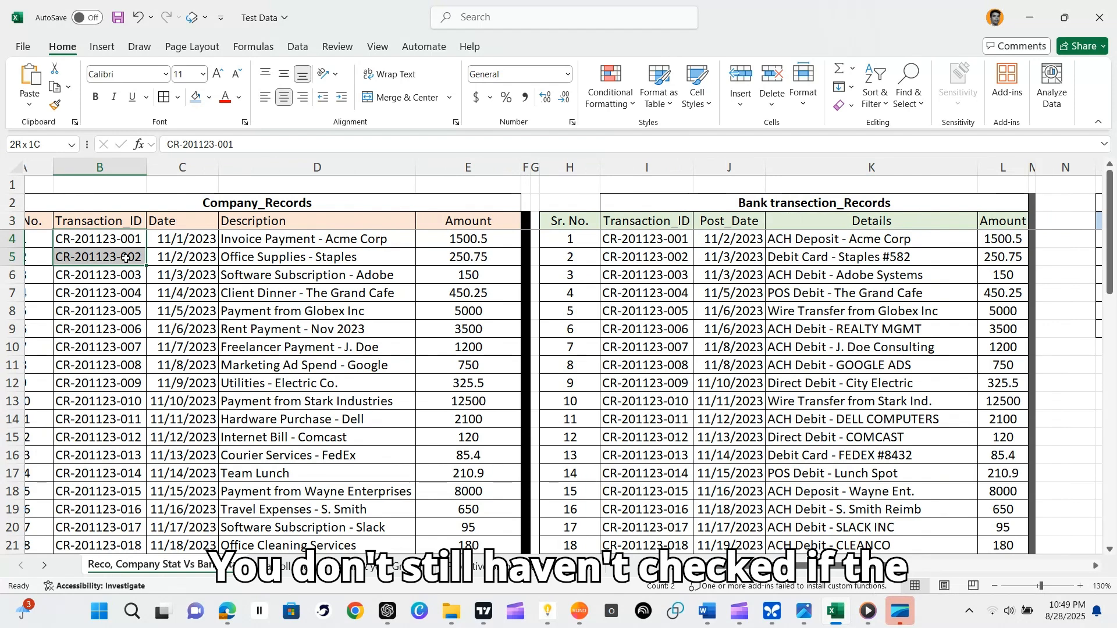
{"action": "left_click", "coordinate": [316, 257]}
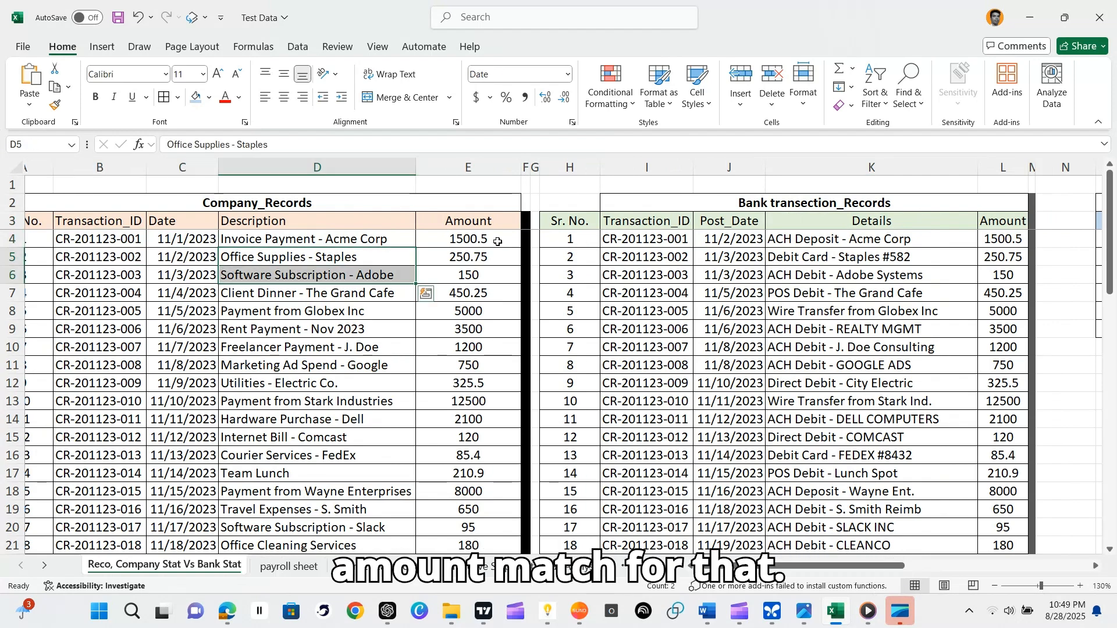
{"action": "left_click", "coordinate": [647, 239]}
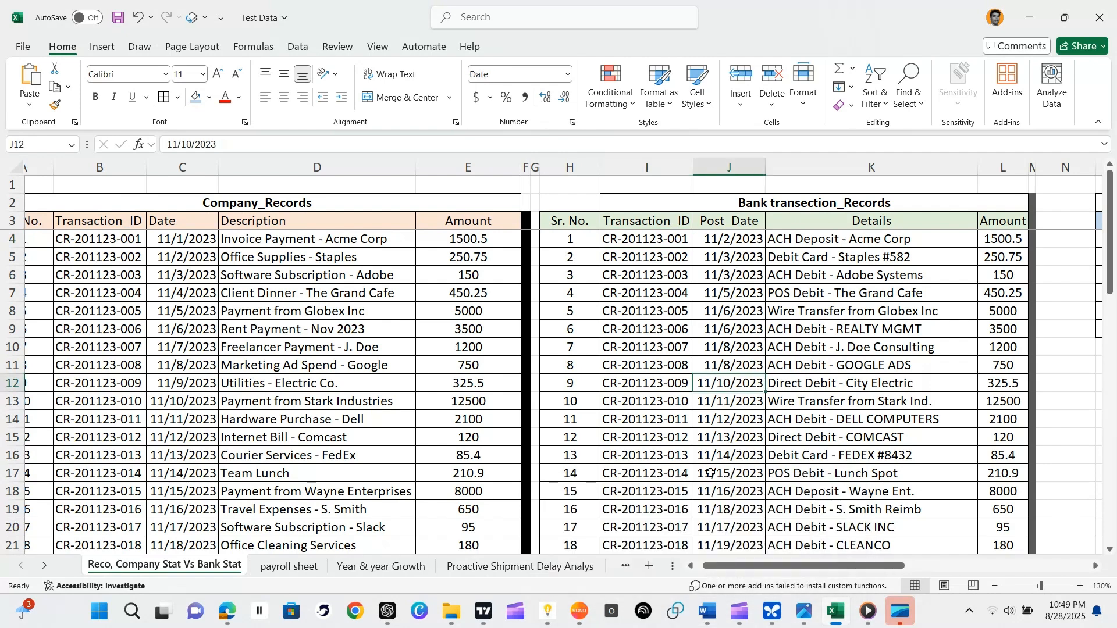
{"action": "mouse_move", "coordinate": [706, 612]}
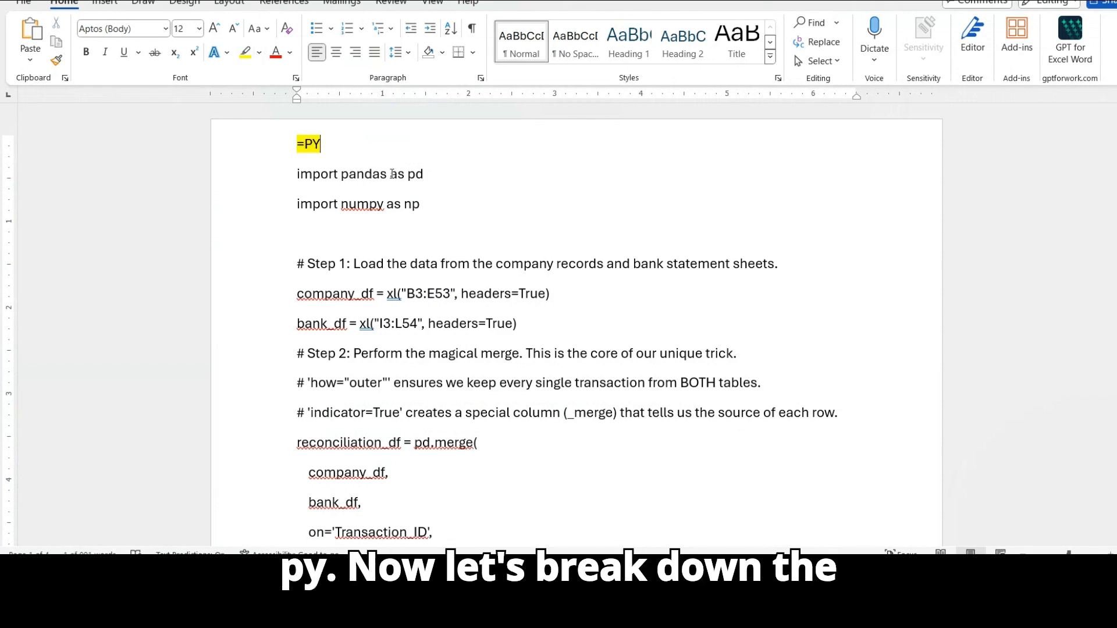
- Highlight the two import lines in yellow and scroll to the pd.merge arguments
{"action": "left_click_drag", "start_coordinate": [297, 174], "coordinate": [420, 203]}
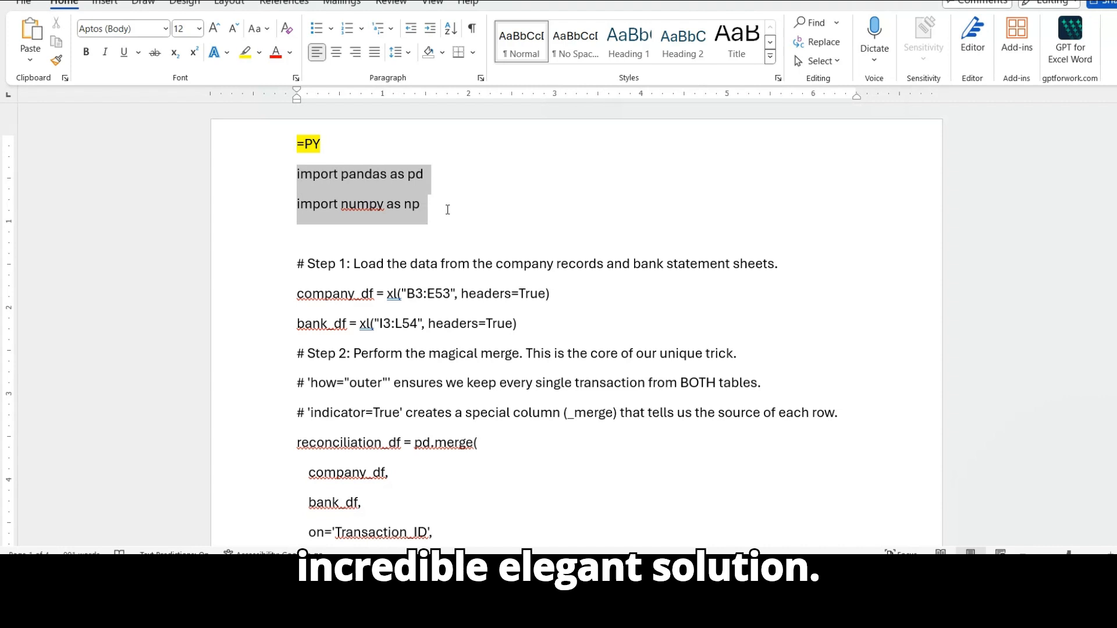
{"action": "left_click", "coordinate": [247, 51]}
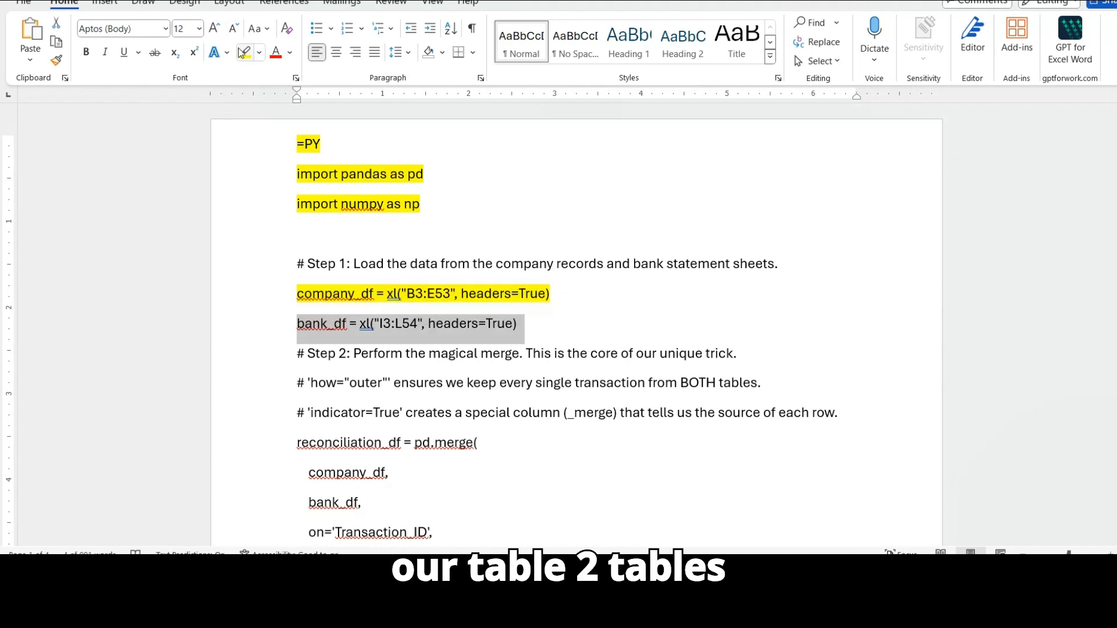
{"action": "scroll", "scroll_direction": "down", "scroll_amount": 3}
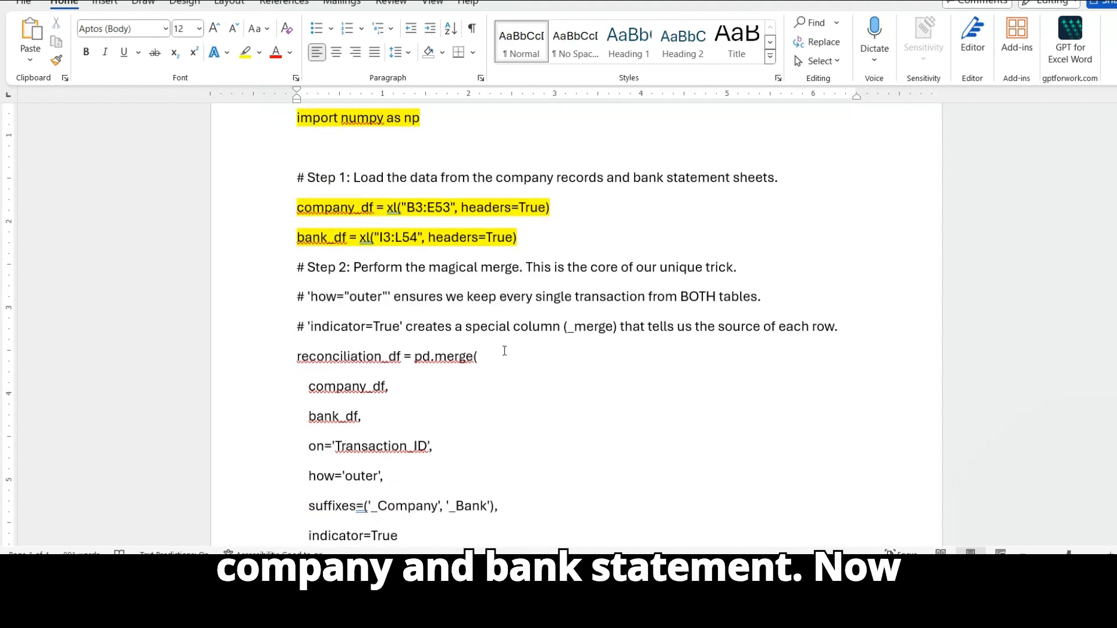
{"action": "double_click", "coordinate": [441, 356]}
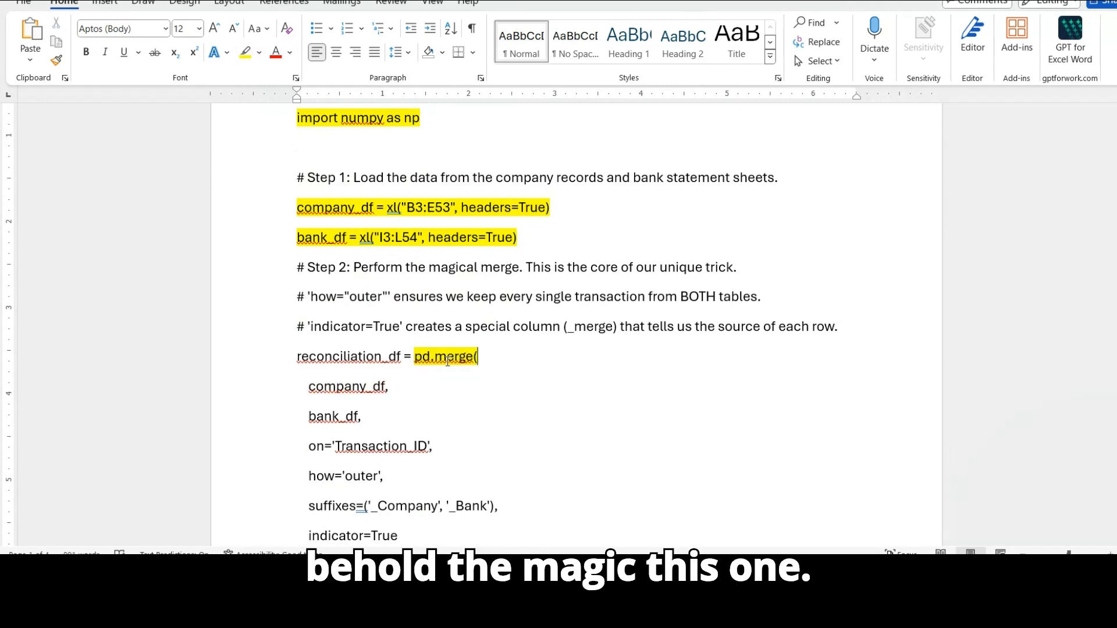
{"action": "scroll", "scroll_direction": "down", "scroll_amount": 3}
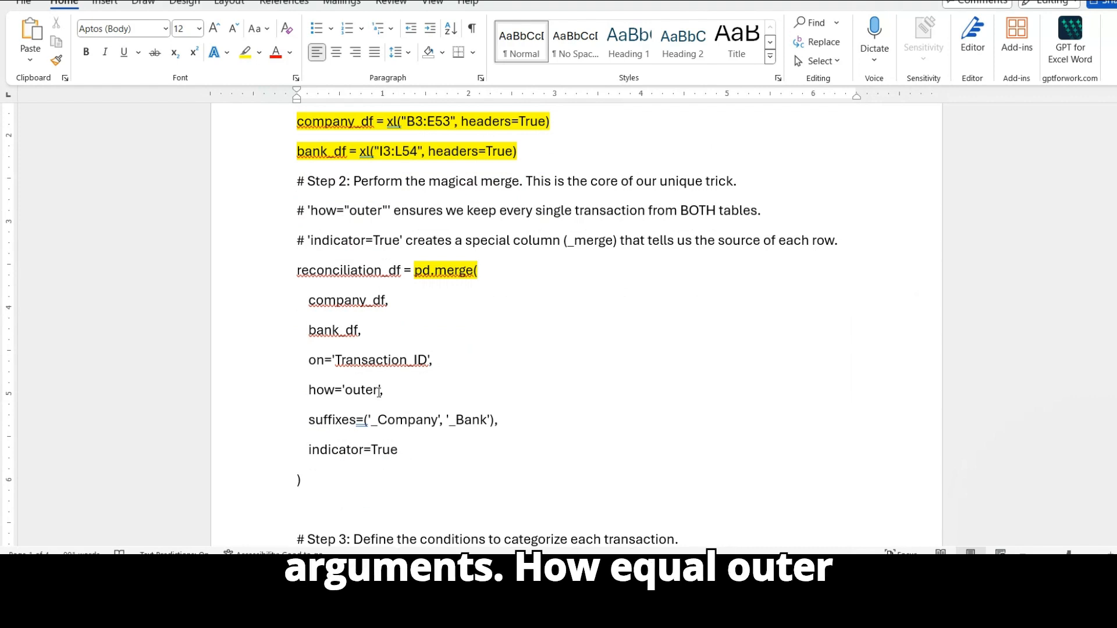
- Scroll down to the merge call's indicator=True argument and closing parenthesis
{"action": "scroll", "scroll_direction": "down", "scroll_amount": 3}
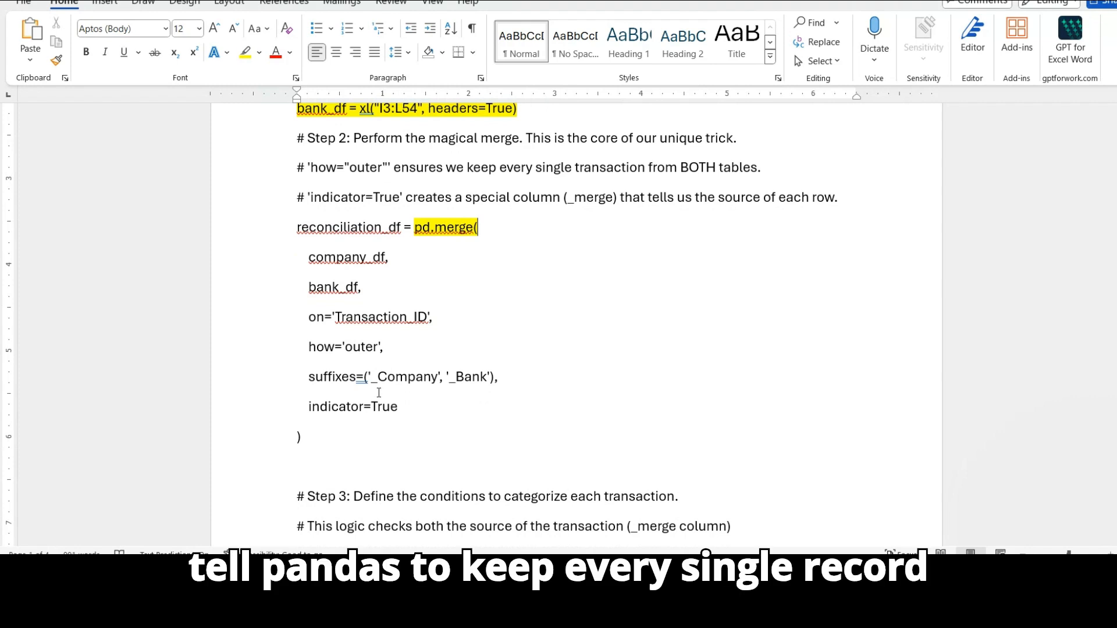
{"action": "scroll", "scroll_direction": "down", "scroll_amount": 3}
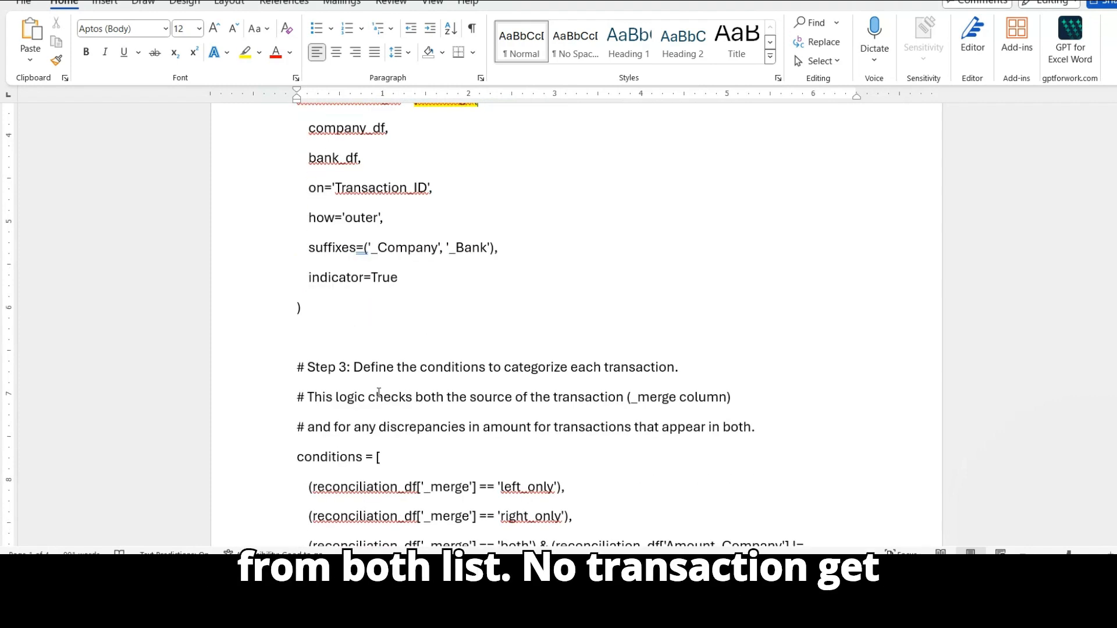
{"action": "scroll", "scroll_direction": "down", "scroll_amount": 3}
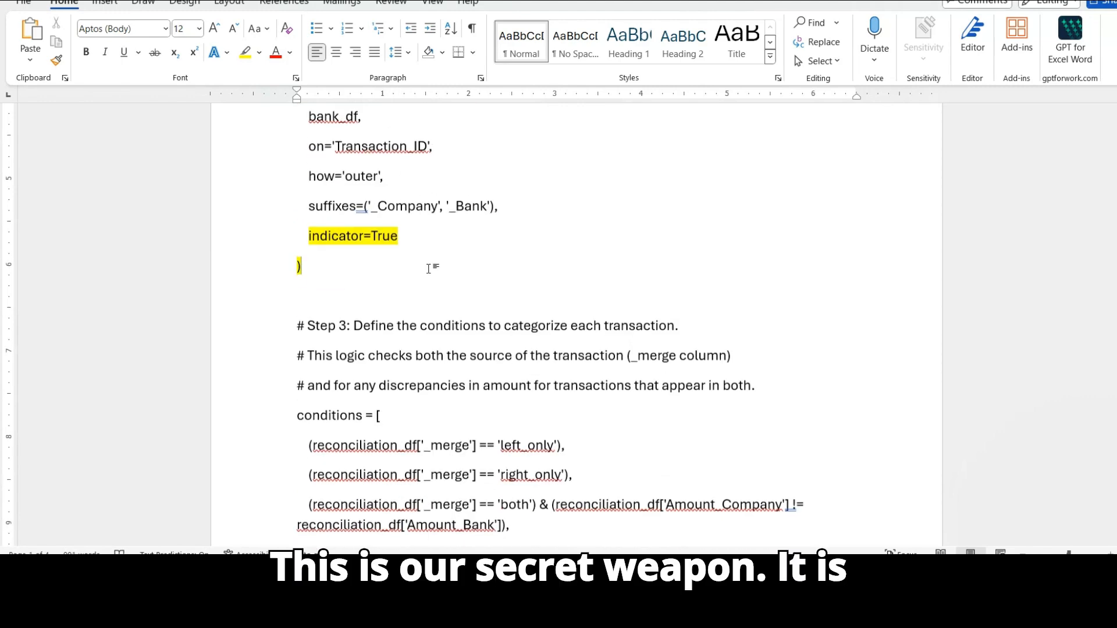
{"action": "scroll", "scroll_direction": "down", "scroll_amount": 3}
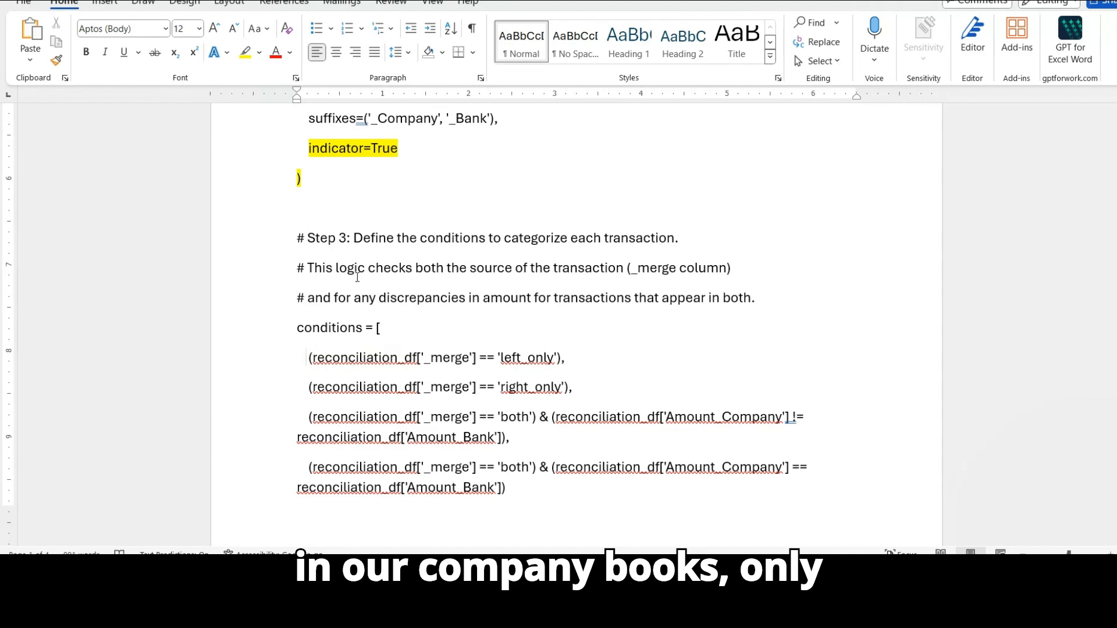
- Scroll past the Step 3 conditions to the Step 4 outcomes and Step 5 Status code
{"action": "scroll", "scroll_direction": "up", "scroll_amount": 3}
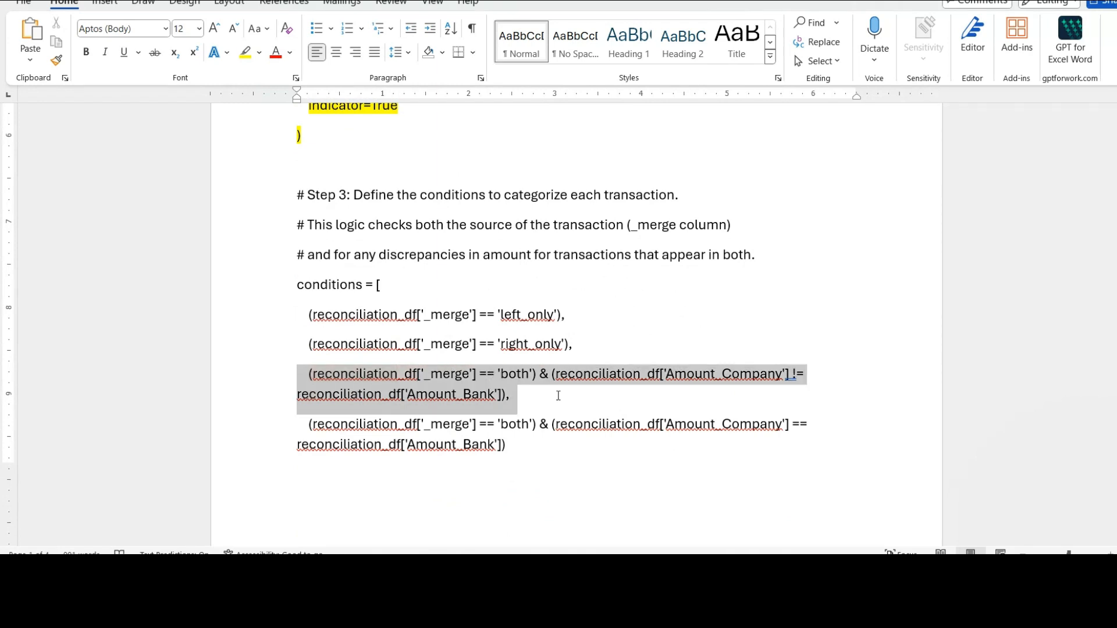
{"action": "scroll", "scroll_direction": "up", "scroll_amount": 3}
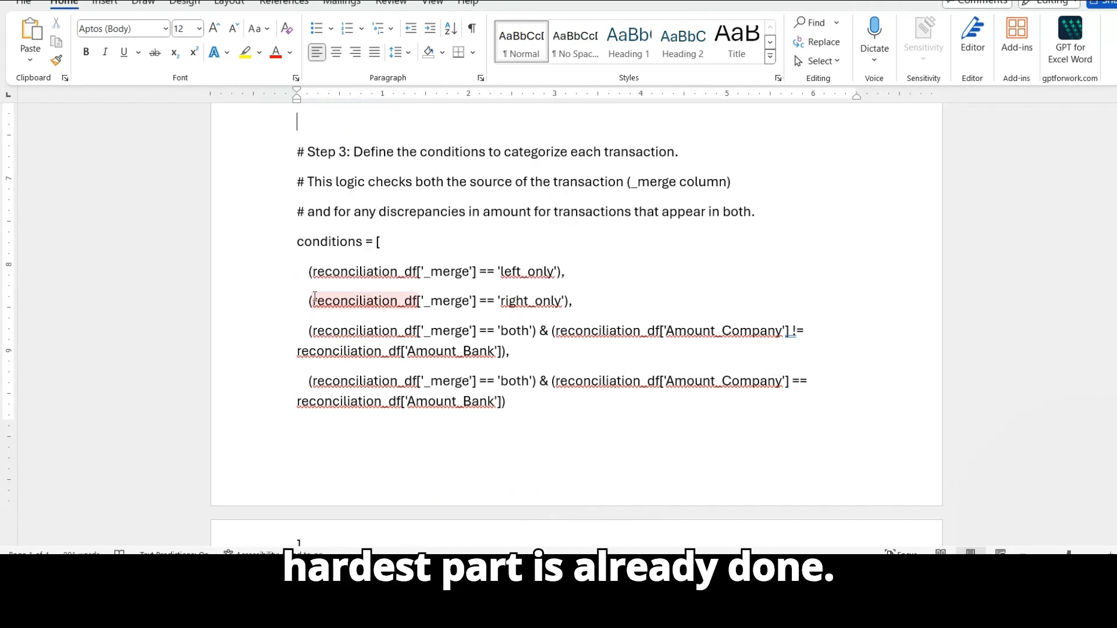
{"action": "scroll", "scroll_direction": "down", "scroll_amount": 3}
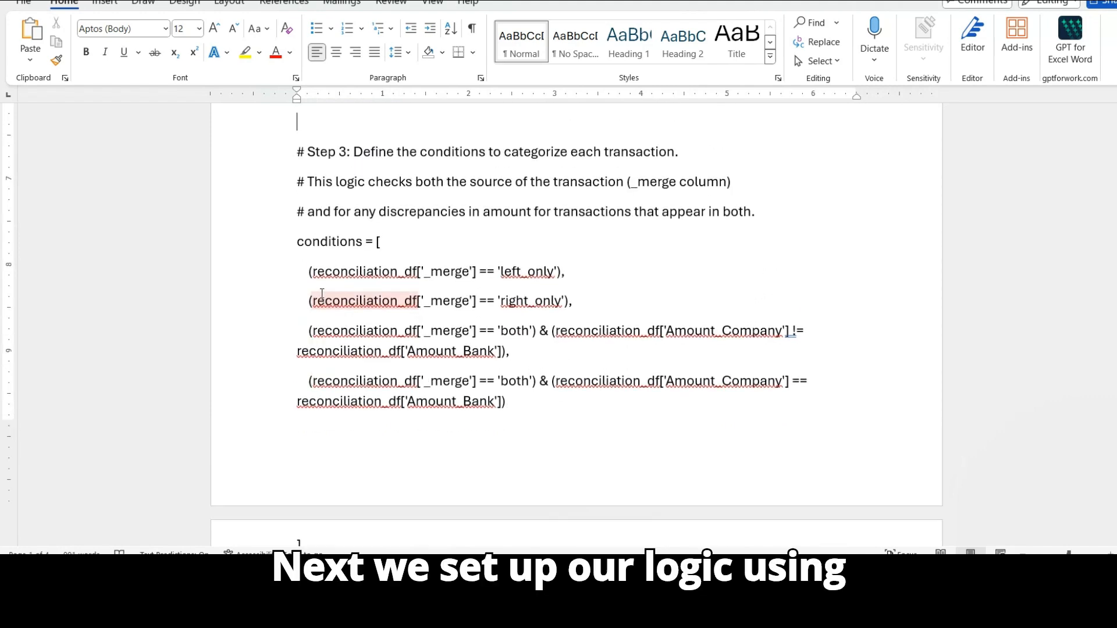
{"action": "scroll", "scroll_direction": "down", "scroll_amount": 3}
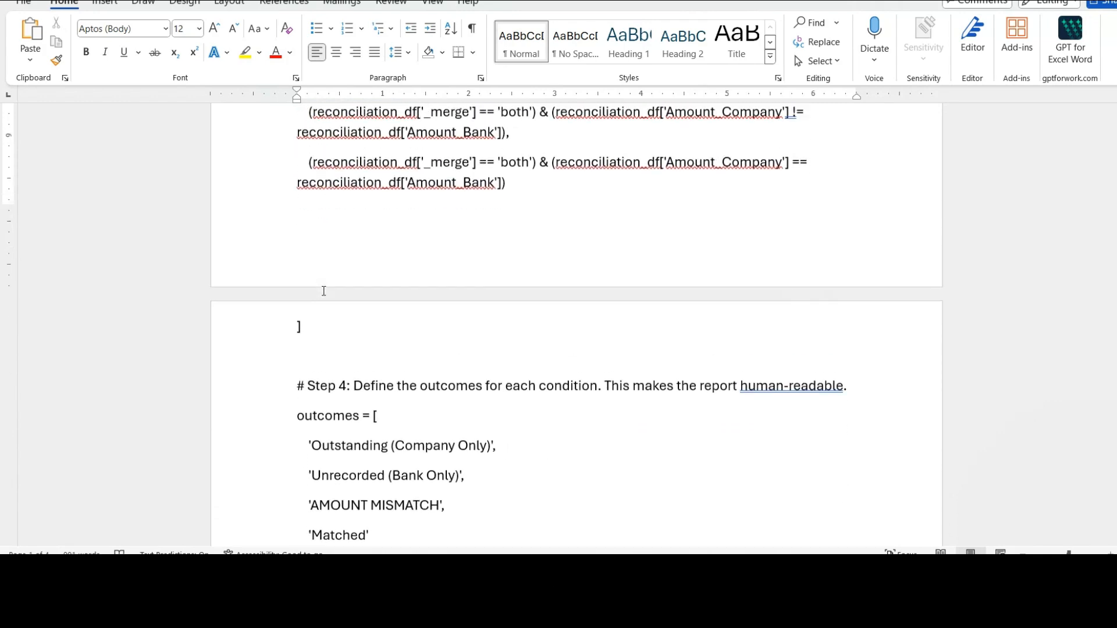
{"action": "scroll", "scroll_direction": "up", "scroll_amount": 3}
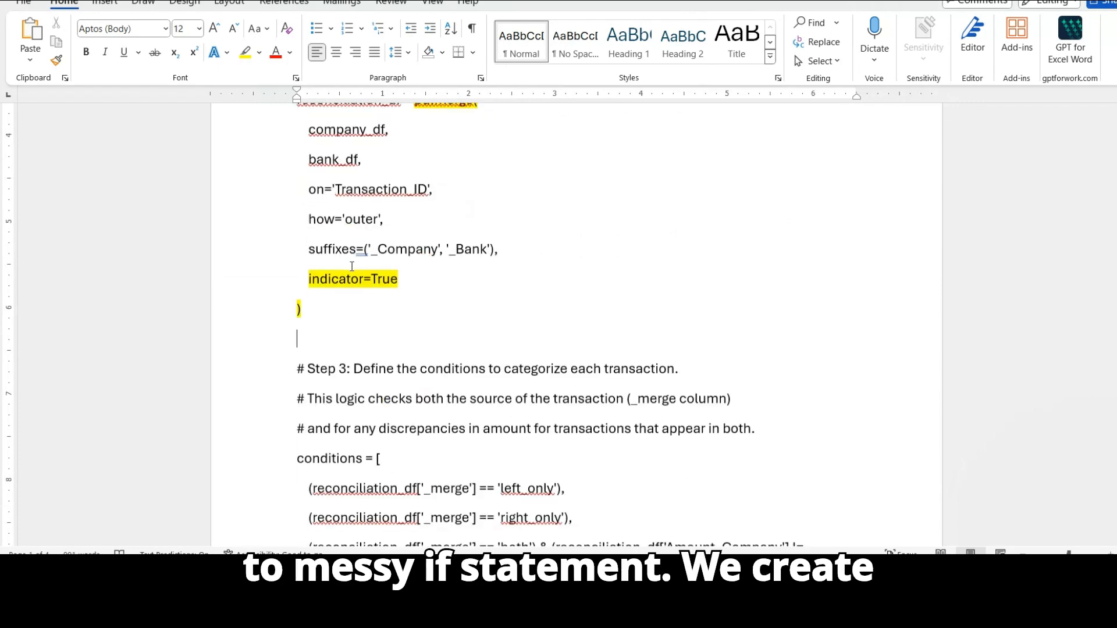
{"action": "scroll", "scroll_direction": "down", "scroll_amount": 3}
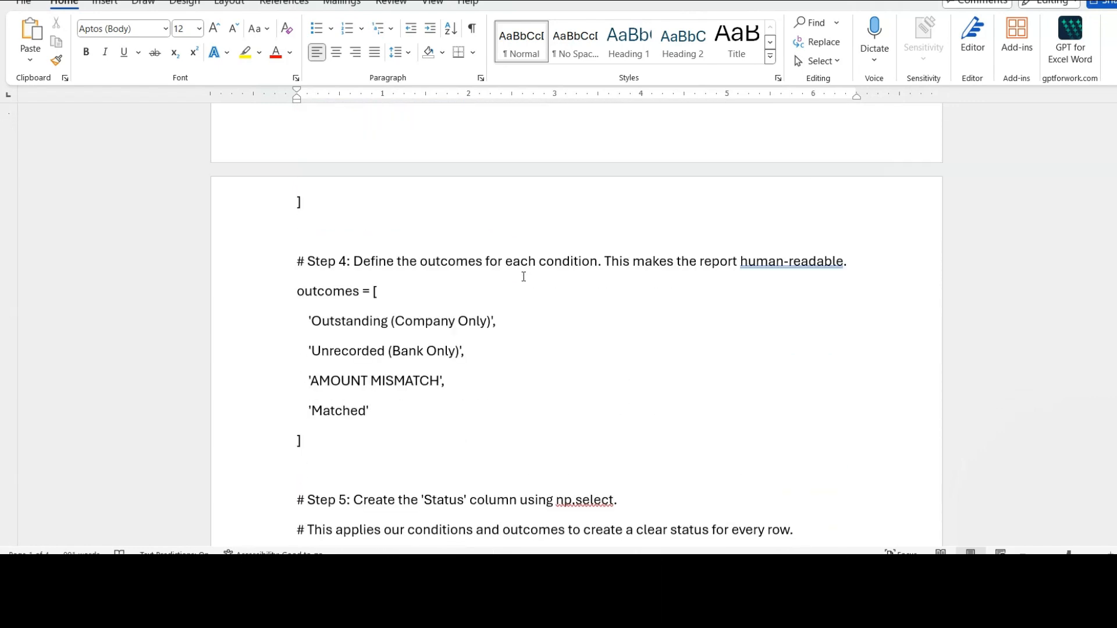
{"action": "scroll", "scroll_direction": "down", "scroll_amount": 3}
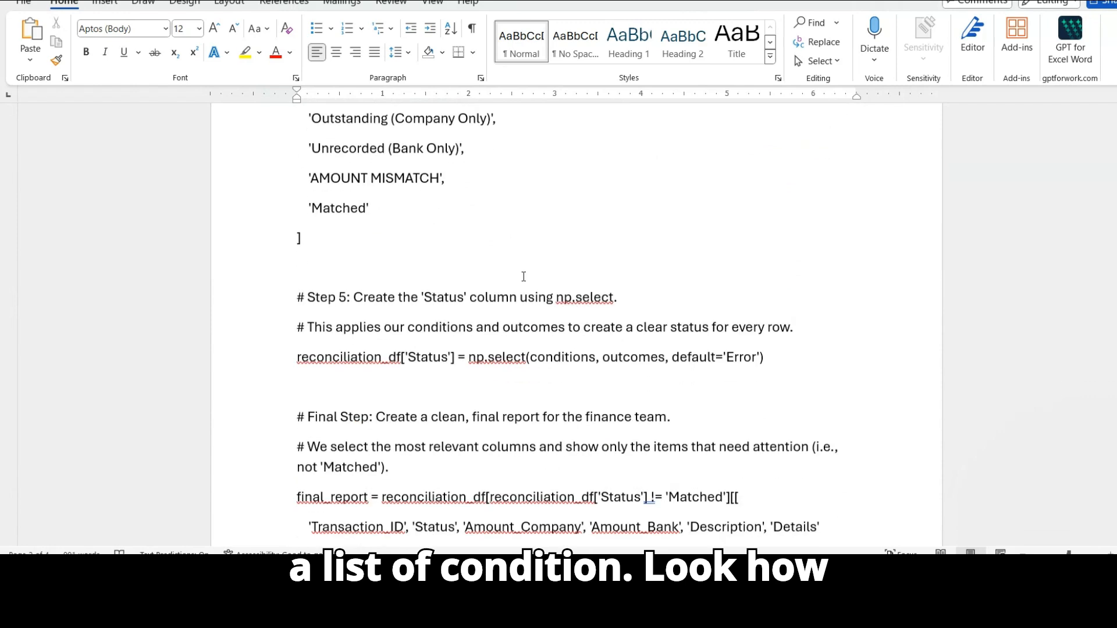
- Highlight the np.select Status line, 'human-readable', and the Unrecorded and AMOUNT MISMATCH labels yellow
{"action": "scroll", "scroll_direction": "down", "scroll_amount": 3}
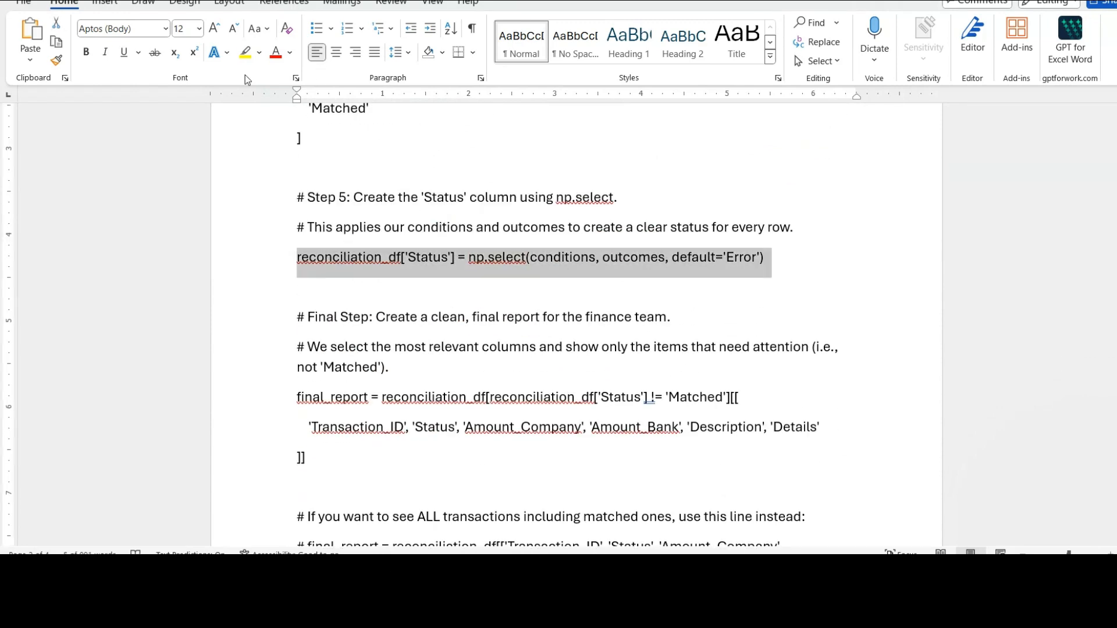
{"action": "left_click", "coordinate": [244, 53]}
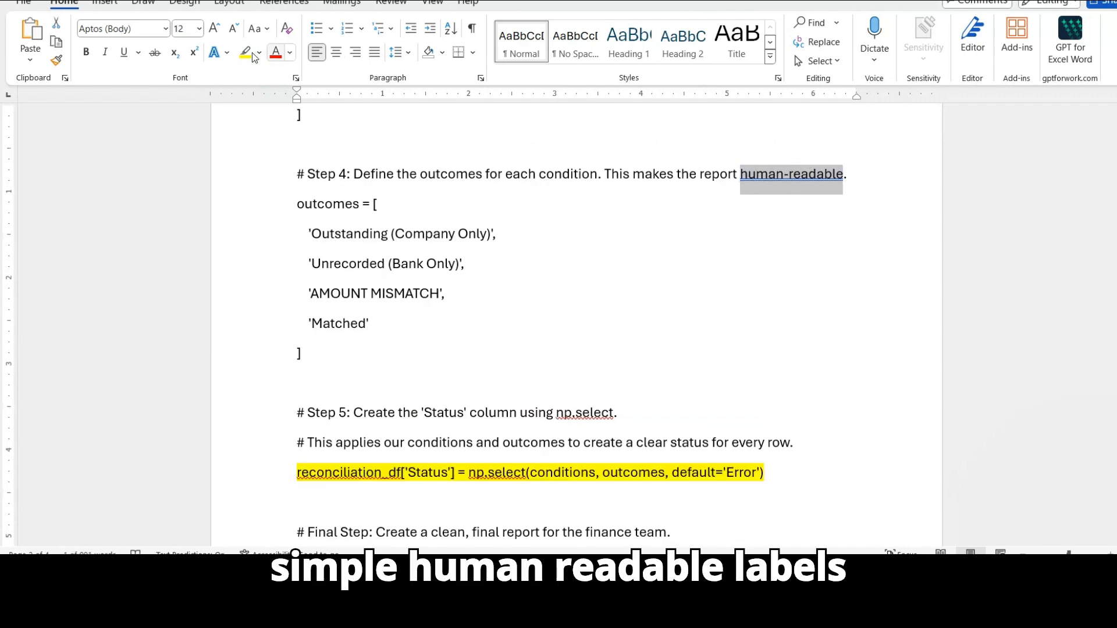
{"action": "left_click", "coordinate": [245, 52]}
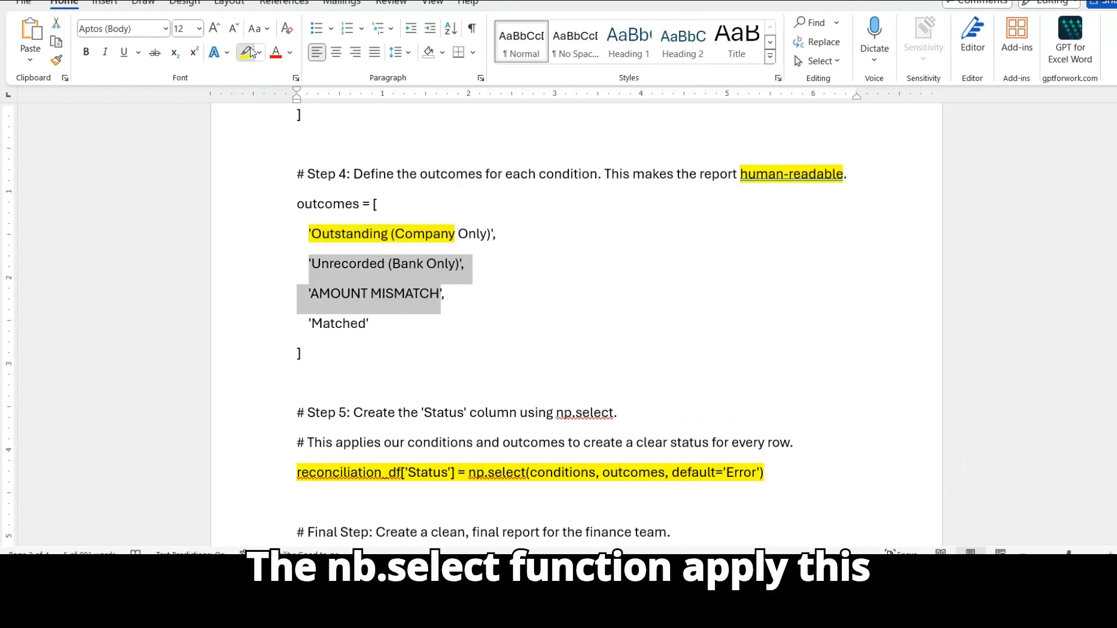
{"action": "left_click", "coordinate": [245, 51]}
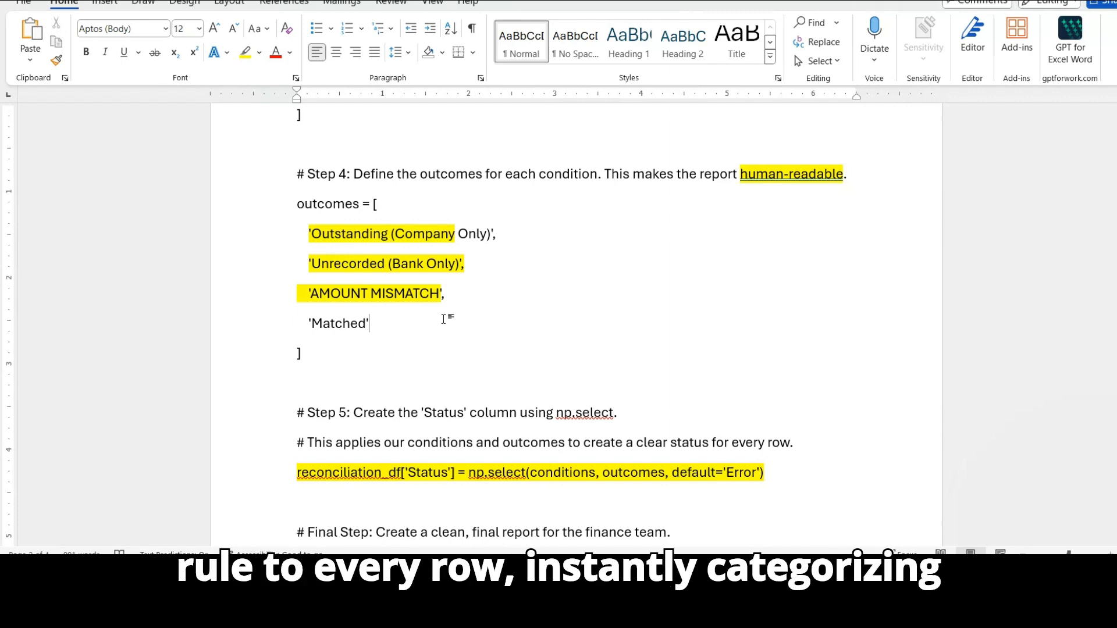
- Scroll through the final report code at the end of the script
{"action": "scroll", "scroll_direction": "up", "scroll_amount": 3}
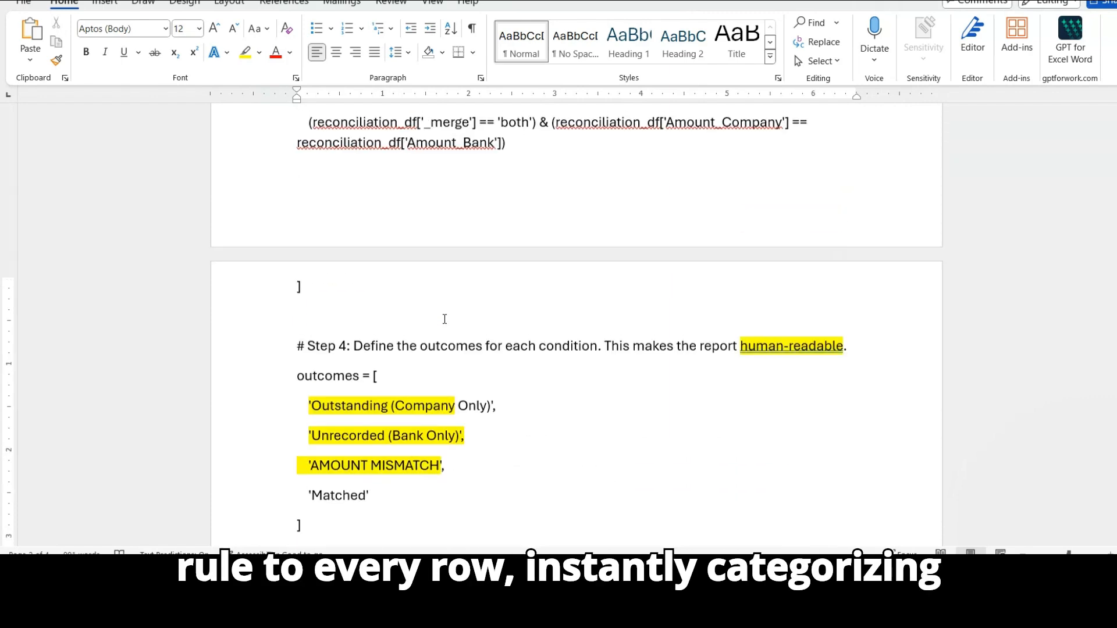
{"action": "scroll", "scroll_direction": "down", "scroll_amount": 3}
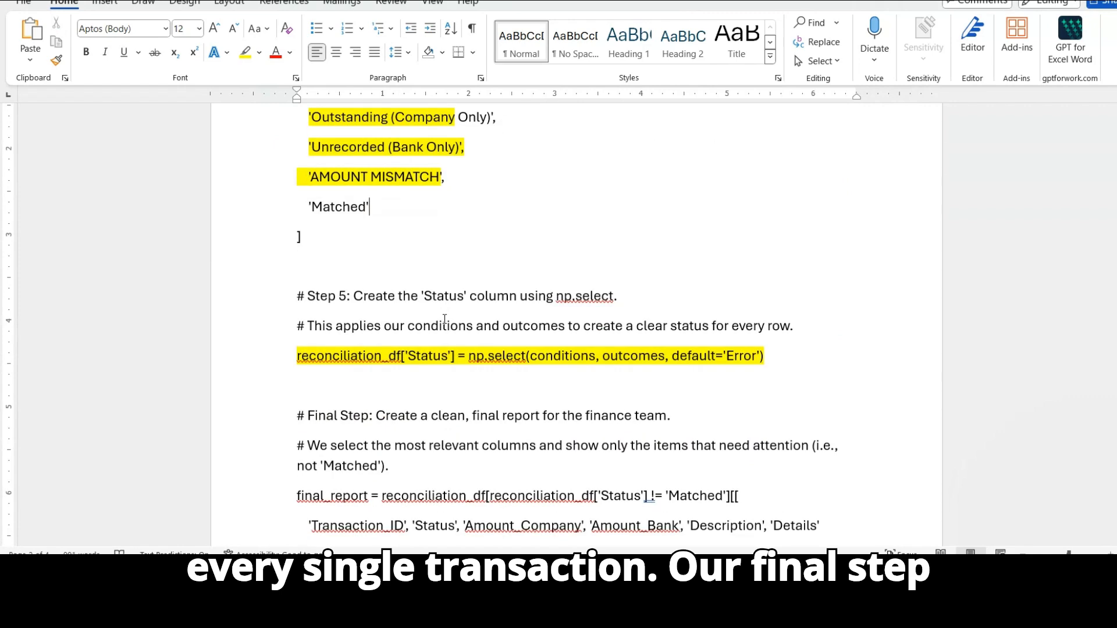
{"action": "scroll", "scroll_direction": "down", "scroll_amount": 3}
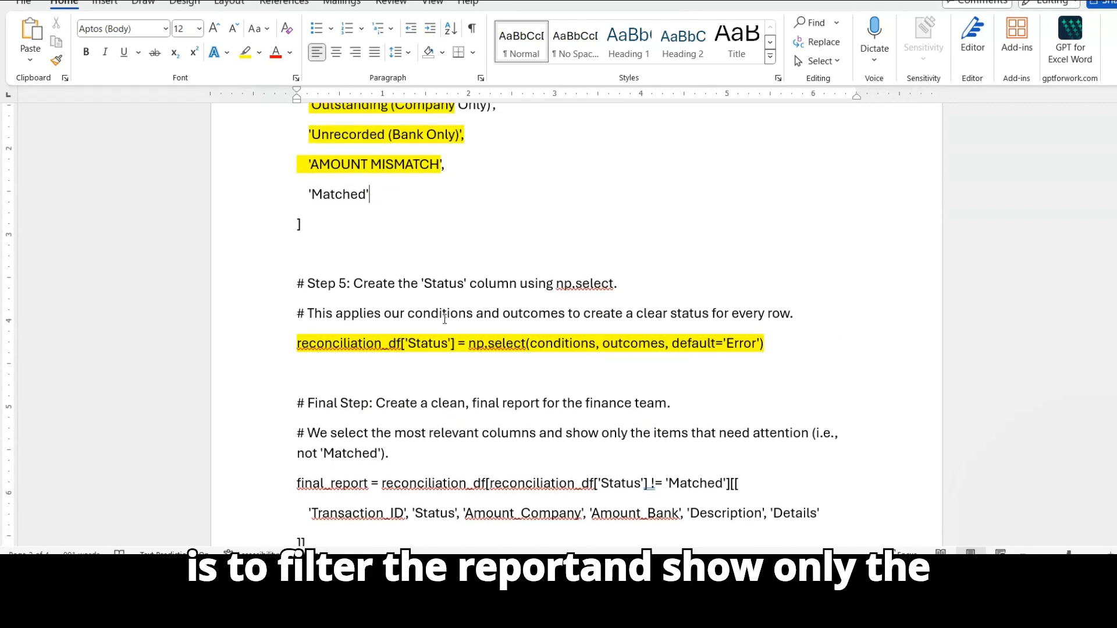
{"action": "scroll", "scroll_direction": "down", "scroll_amount": 3}
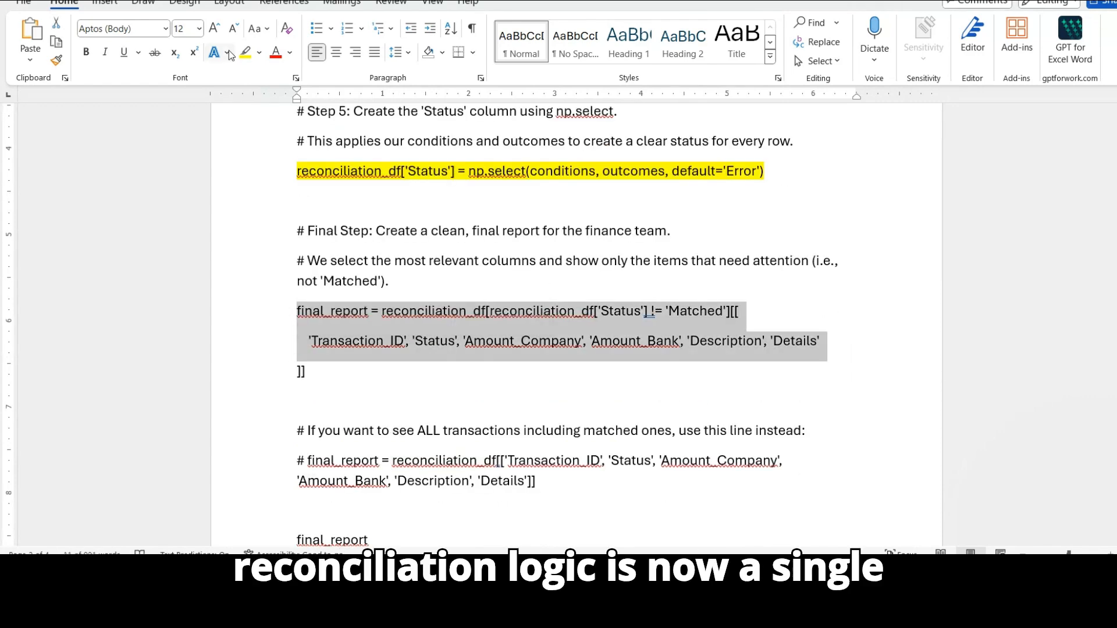
{"action": "scroll", "scroll_direction": "down", "scroll_amount": 3}
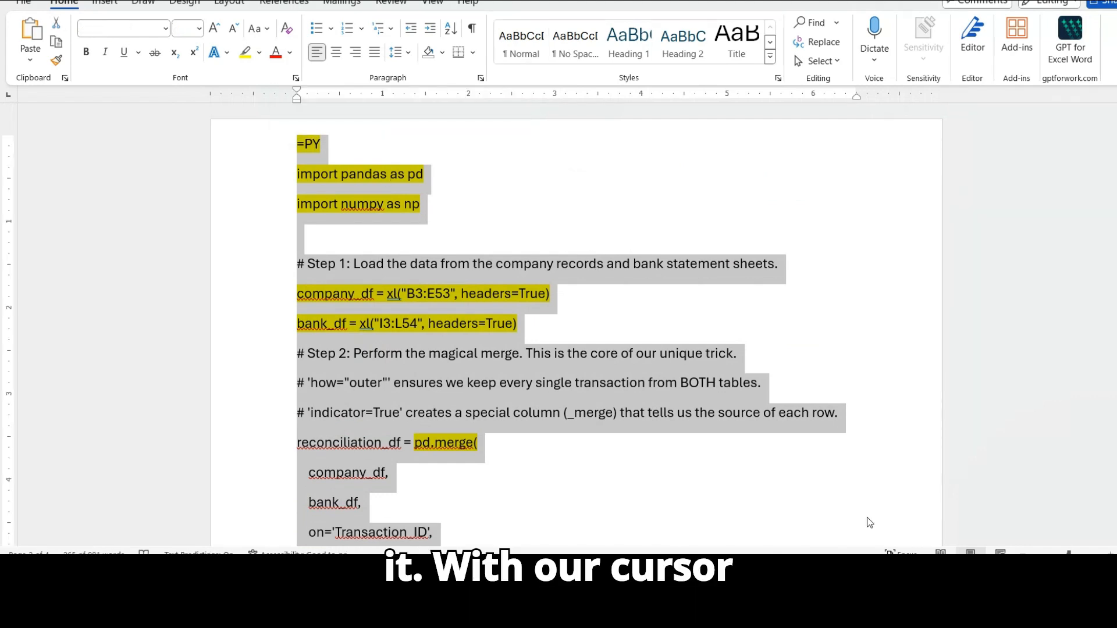
- Return to the workbook and turn cell O3 into a Python cell with =PY
{"action": "left_click", "coordinate": [169, 533]}
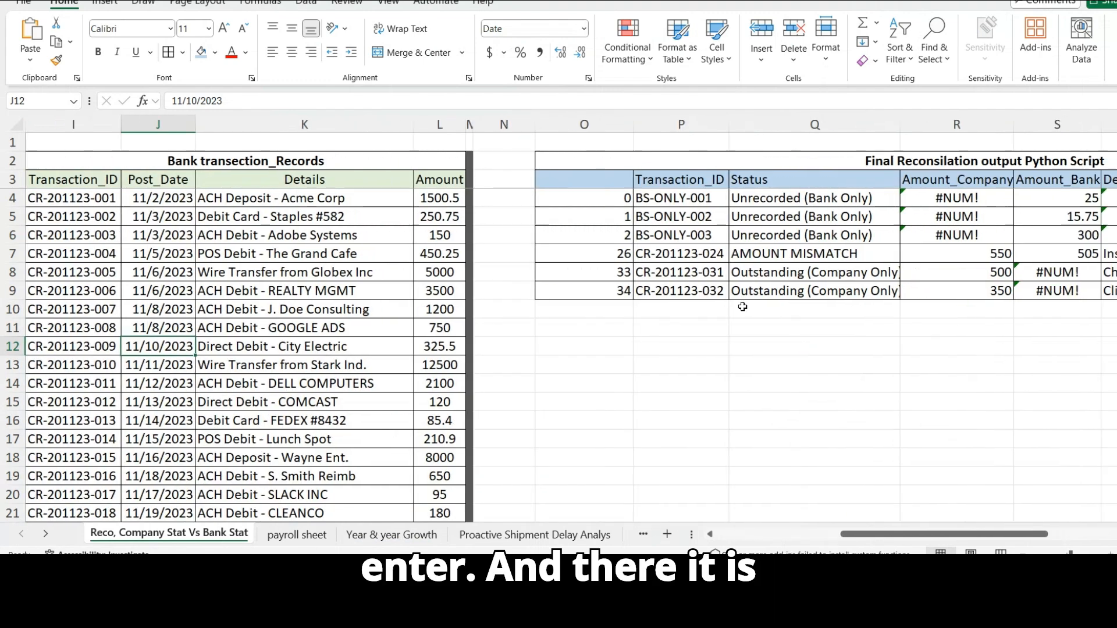
{"action": "left_click", "coordinate": [583, 178]}
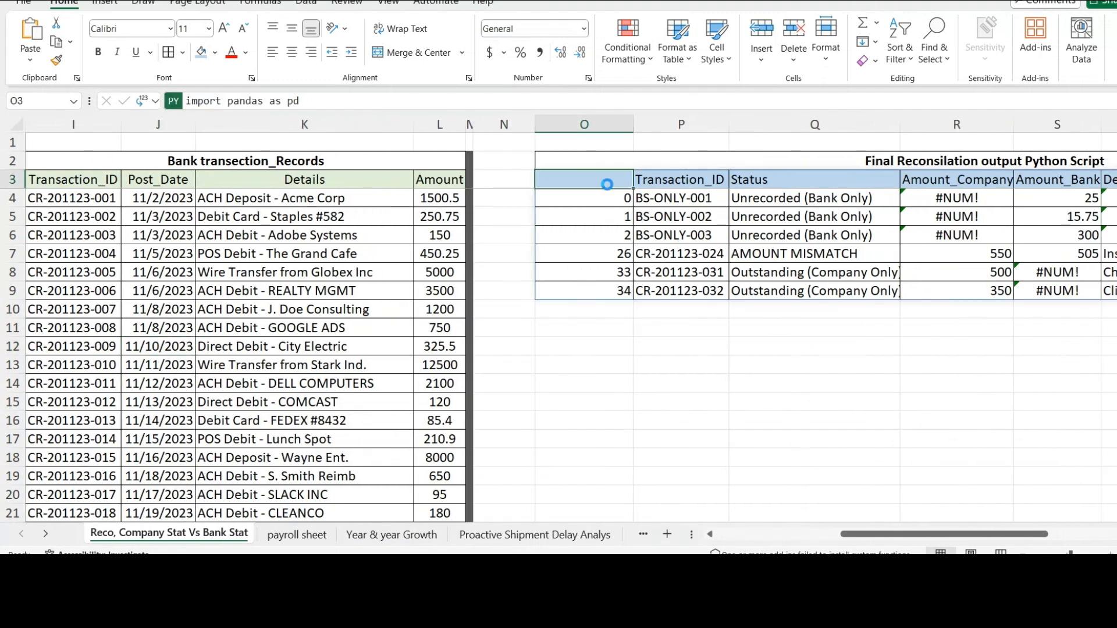
{"action": "type", "text": "=py"}
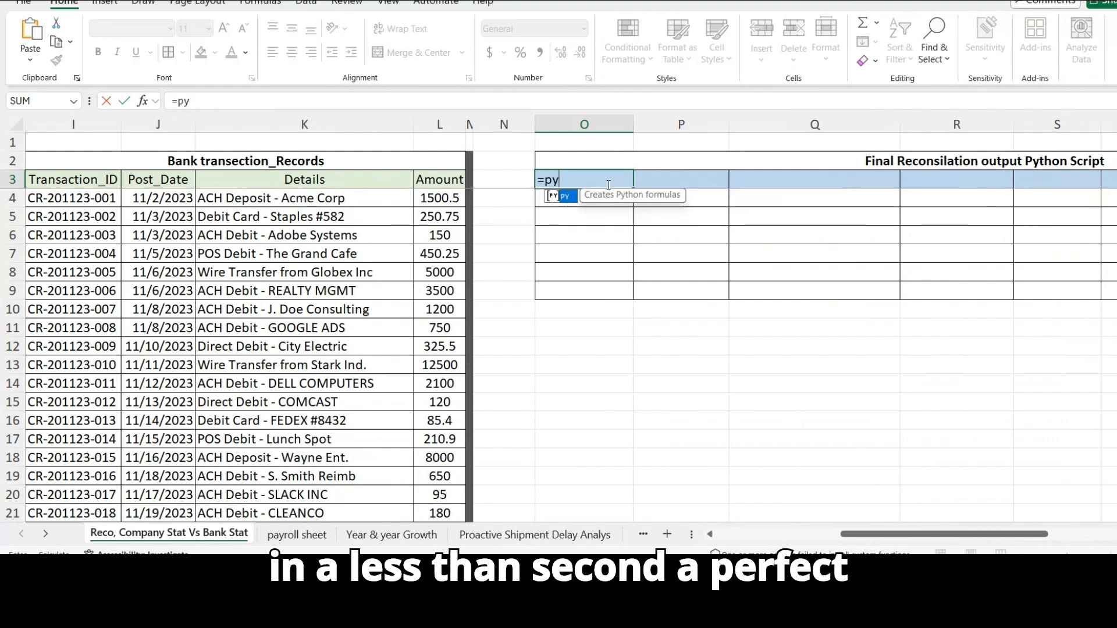
{"action": "left_click", "coordinate": [564, 195]}
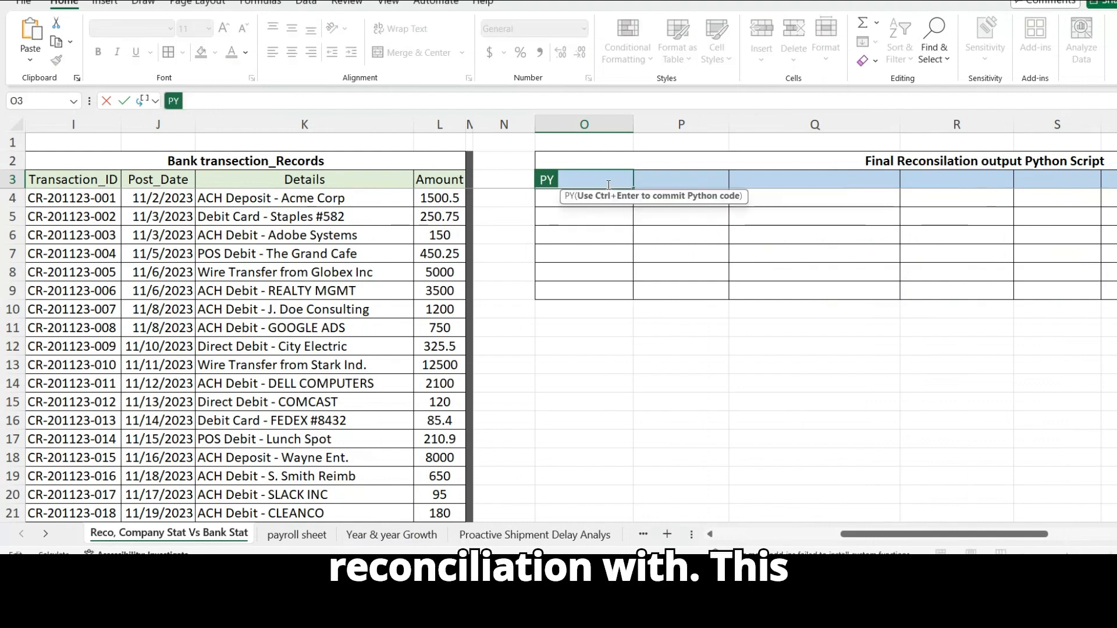
- Write final_report with the xl("04") reference in the Python cell
{"action": "type", "text": "final_report"}
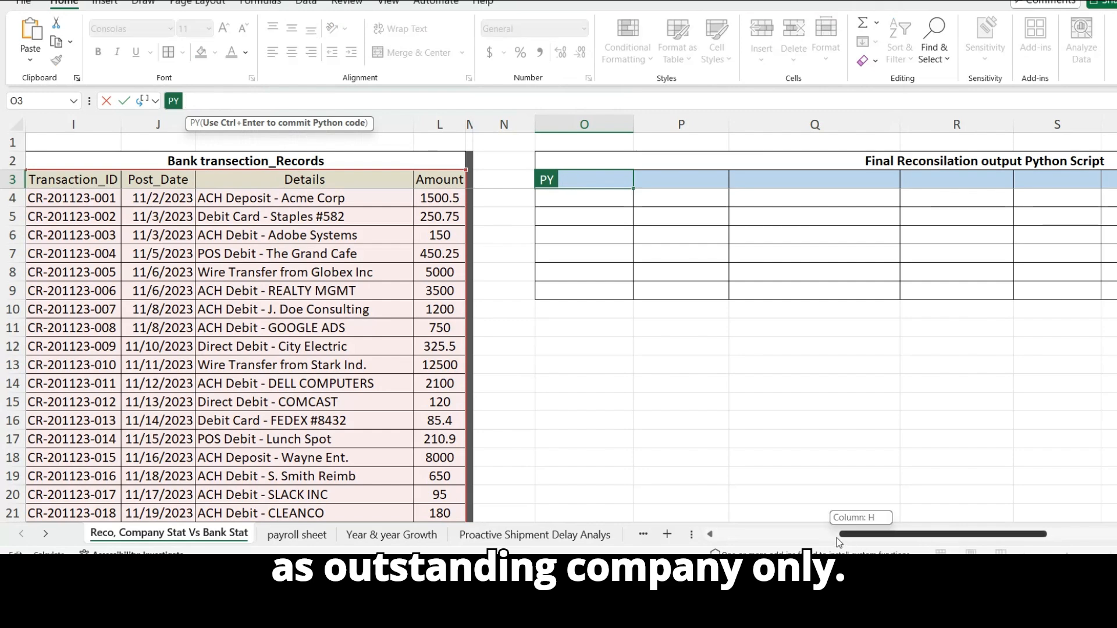
{"action": "scroll", "scroll_direction": "right", "scroll_amount": 3}
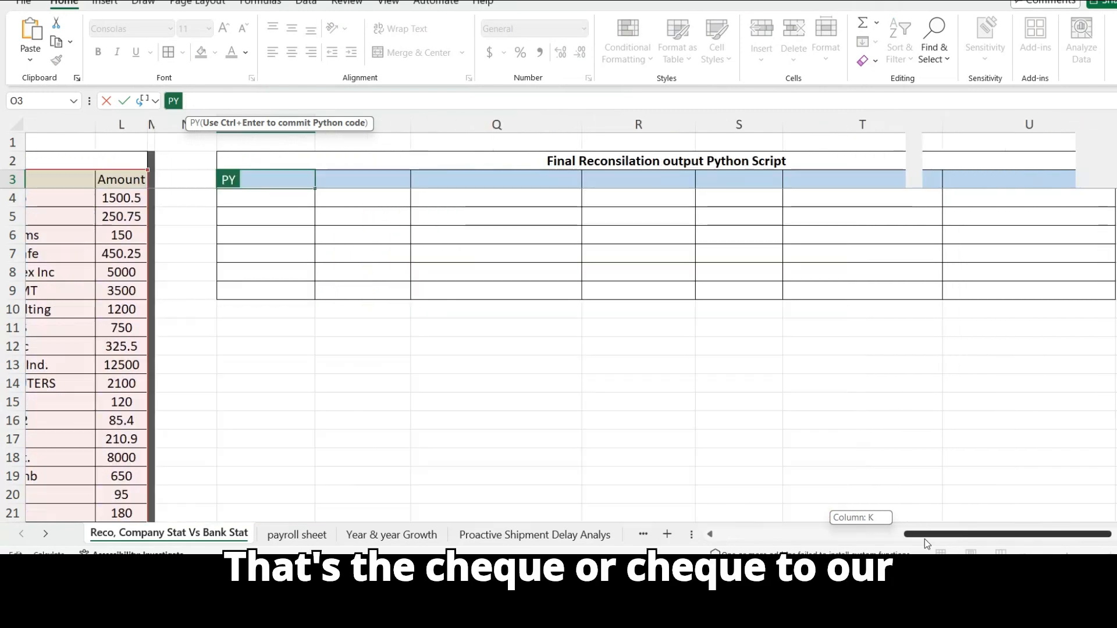
{"action": "type", "text": "xl(\"04\")"}
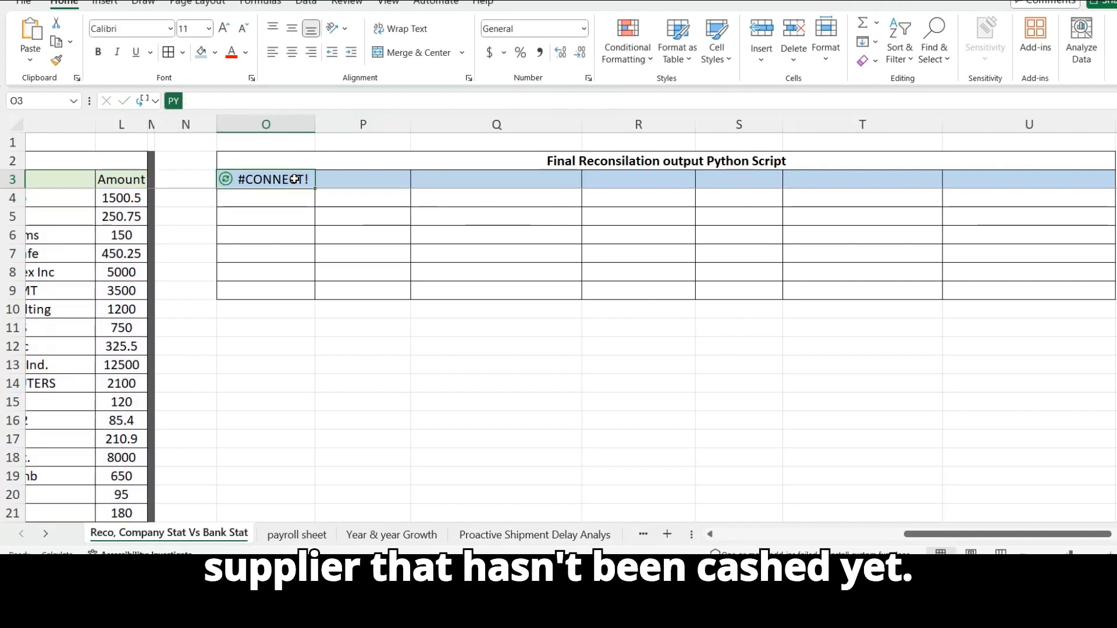
{"action": "type", "text": "="}
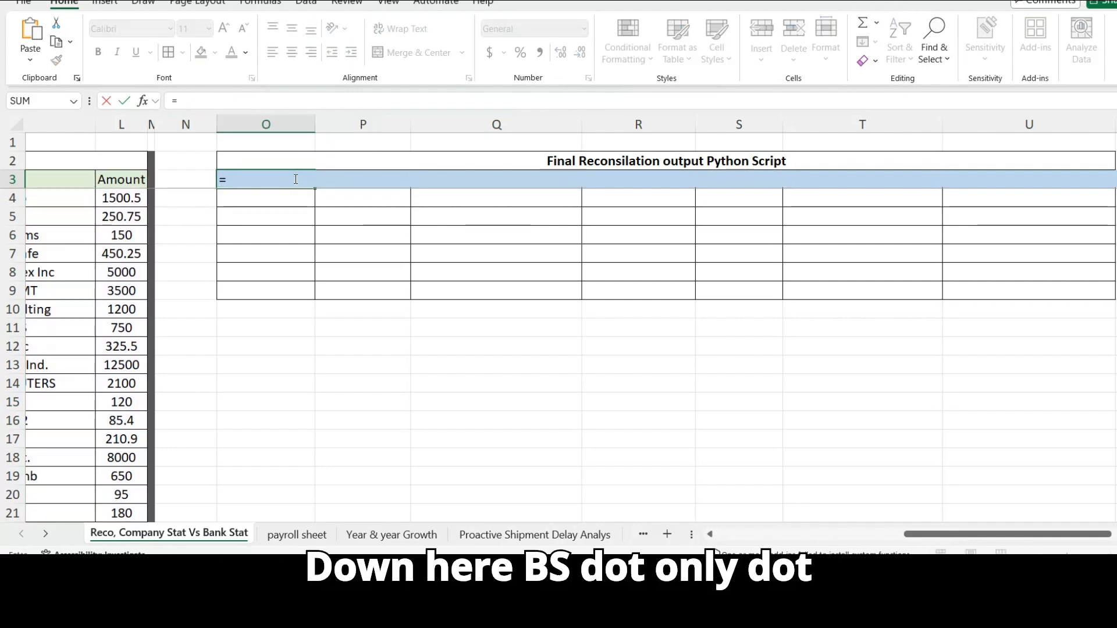
- Spill the reconciliation table and fill the BS-ONLY-001 and AMOUNT MISMATCH rows yellow
{"action": "left_click", "coordinate": [156, 101]}
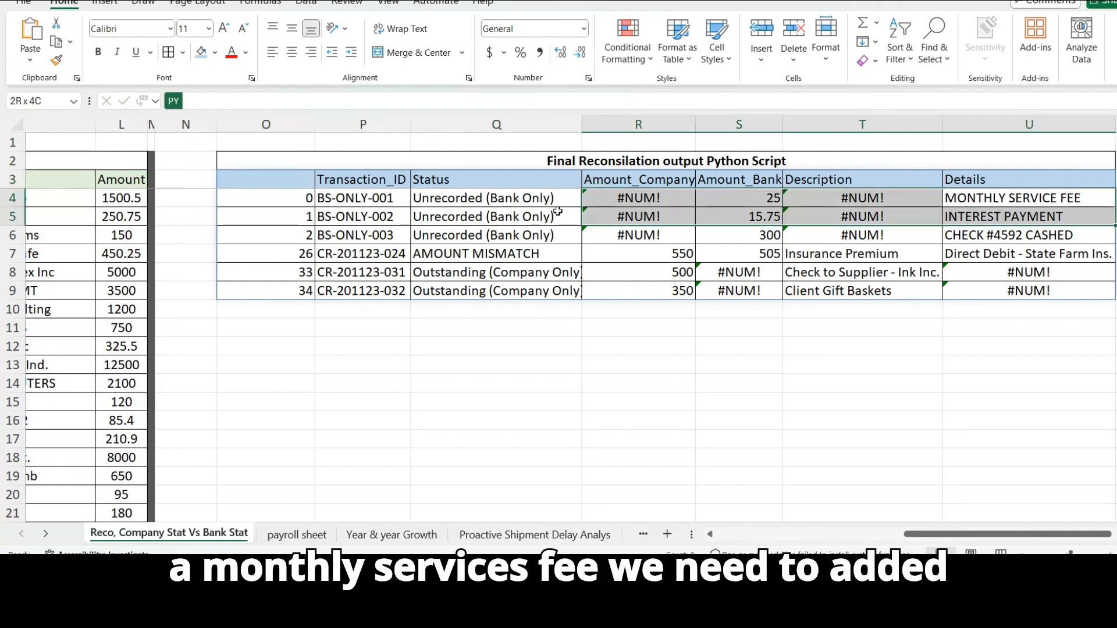
{"action": "left_click", "coordinate": [1028, 197]}
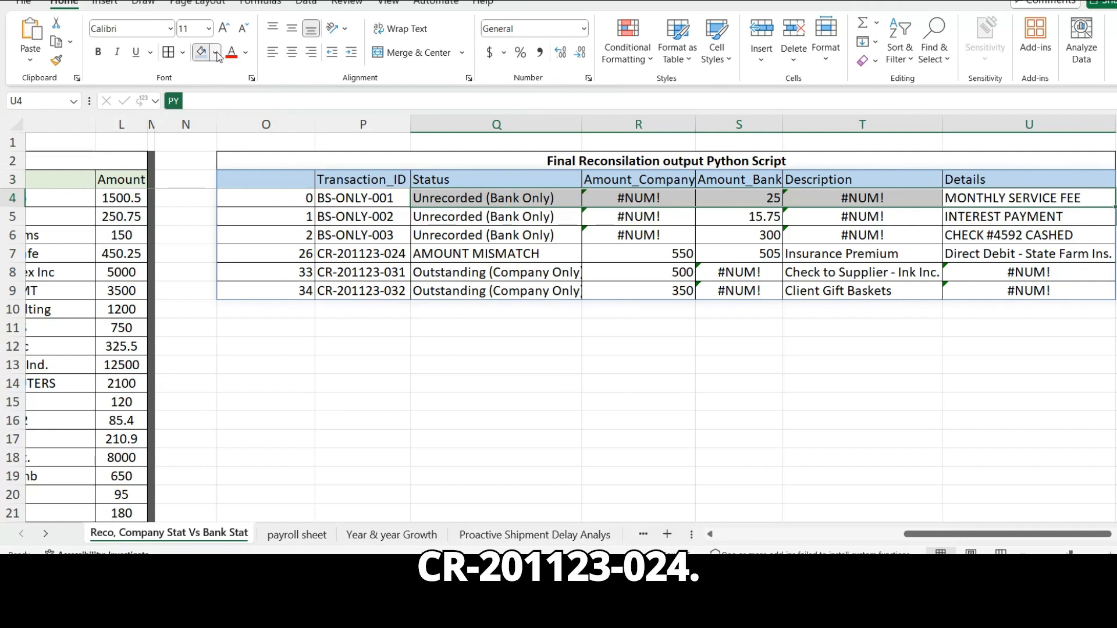
{"action": "left_click", "coordinate": [216, 51]}
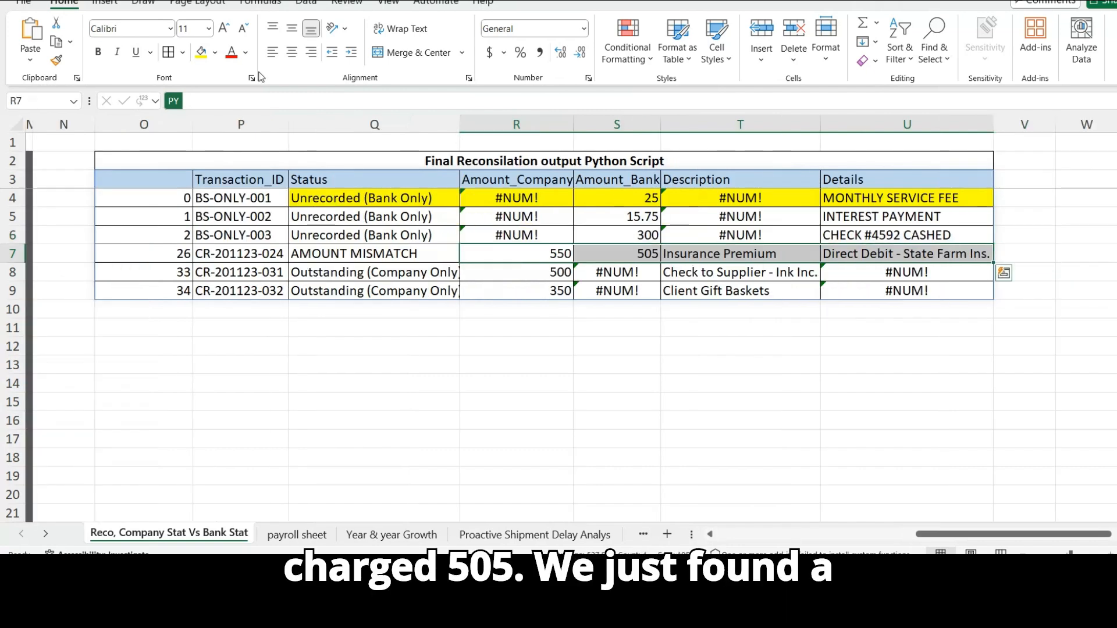
{"action": "left_click", "coordinate": [516, 309]}
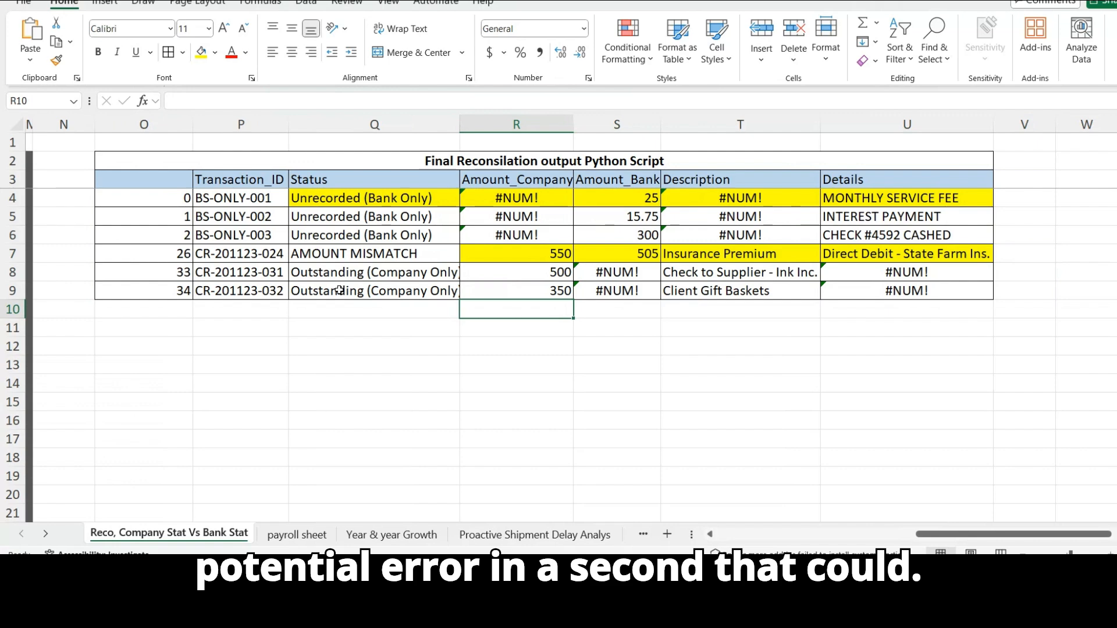
{"action": "mouse_move", "coordinate": [437, 315]}
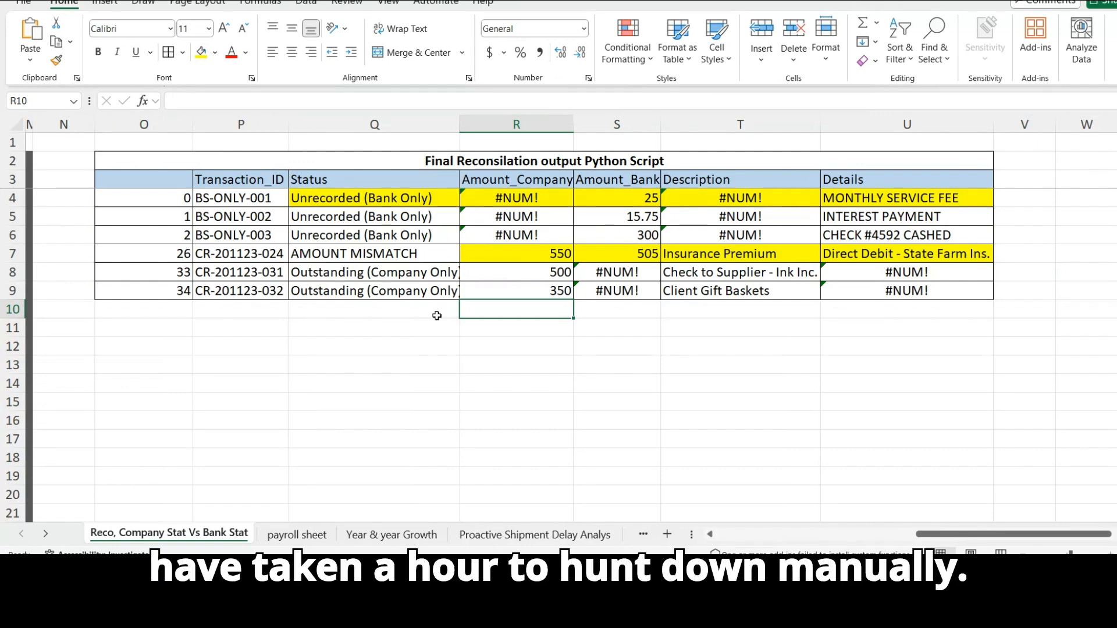
{"action": "scroll", "scroll_direction": "left", "scroll_amount": 3}
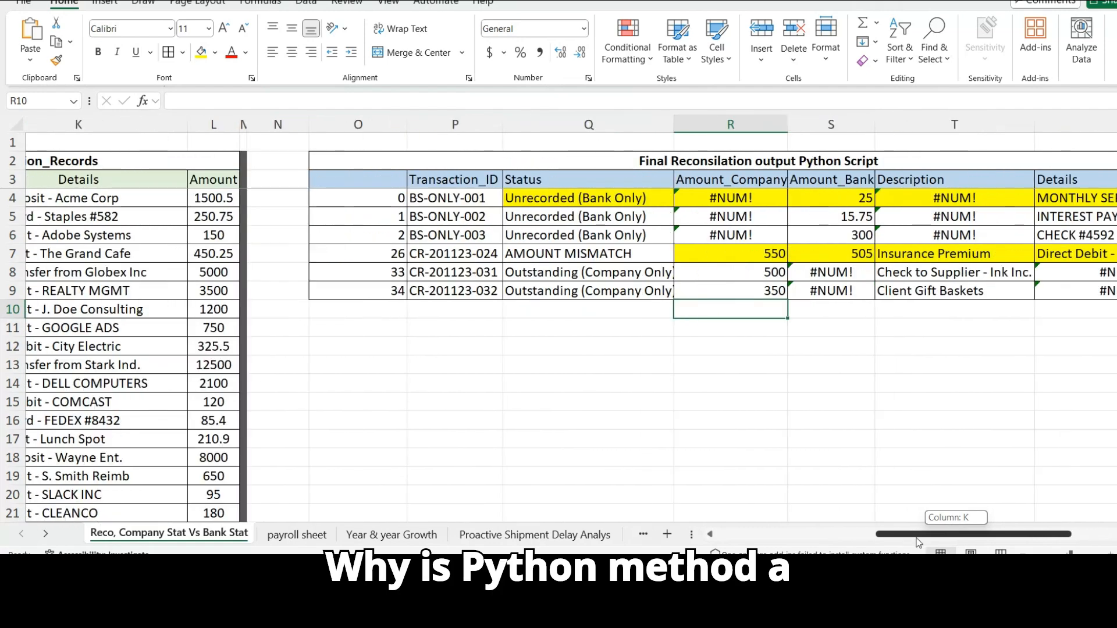
{"action": "scroll", "scroll_direction": "right", "scroll_amount": 3}
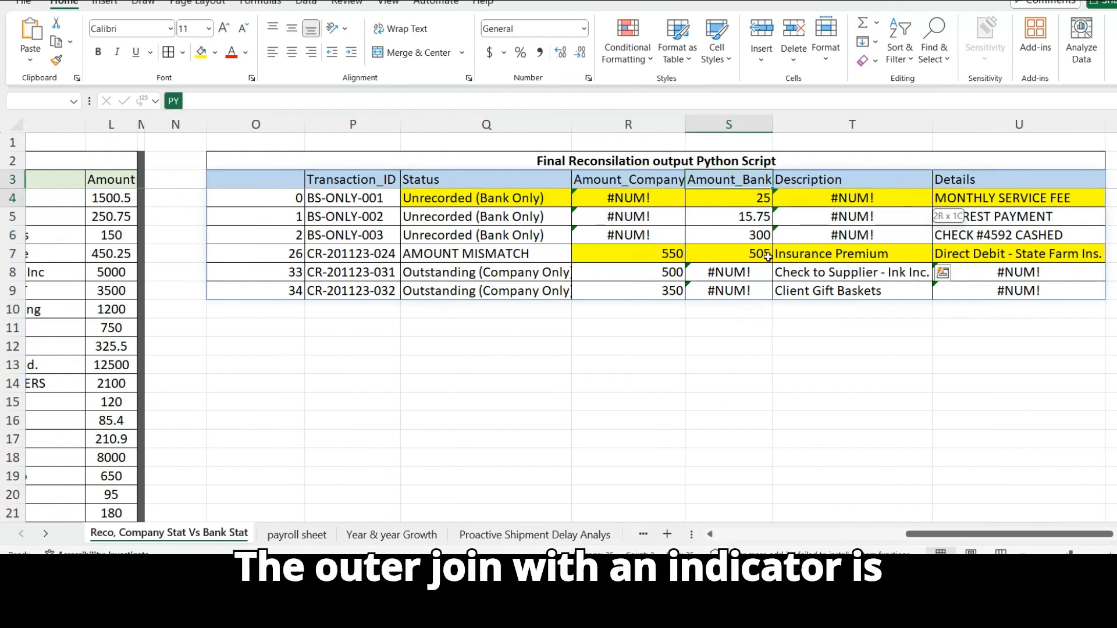
- Select the Status entries Q4:Q9 and fill them light green
{"action": "left_click", "coordinate": [728, 179]}
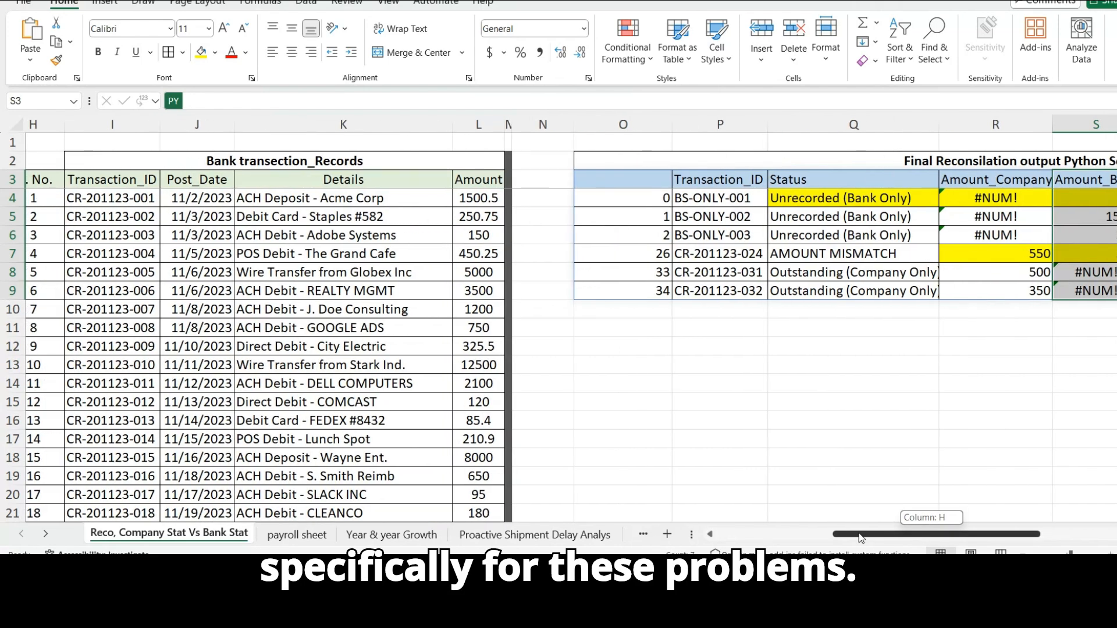
{"action": "left_click", "coordinate": [732, 179]}
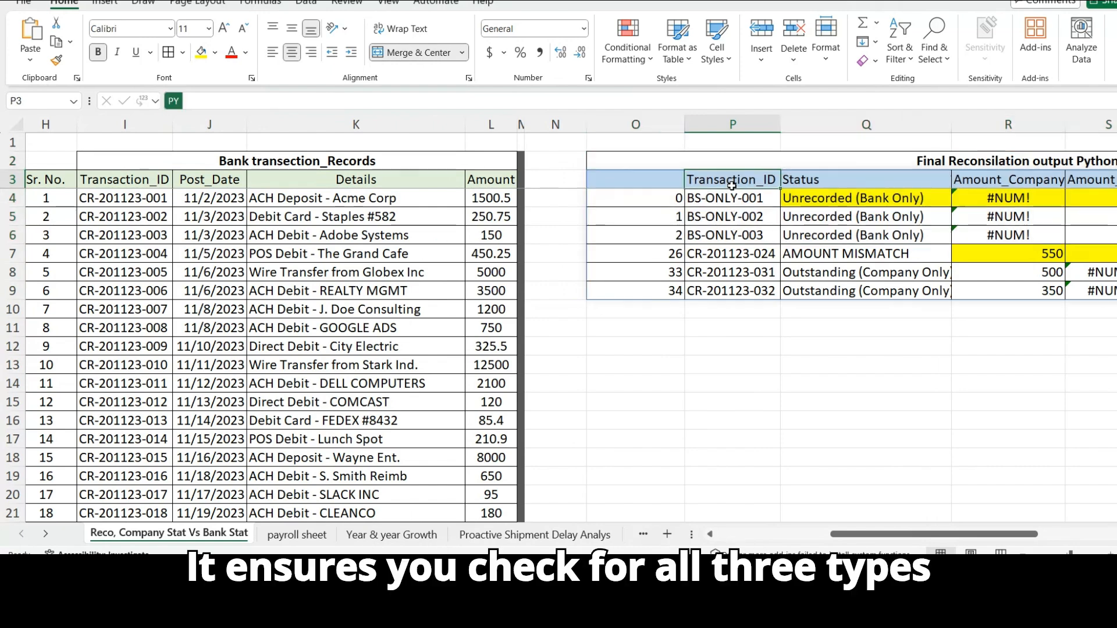
{"action": "left_click", "coordinate": [1008, 180]}
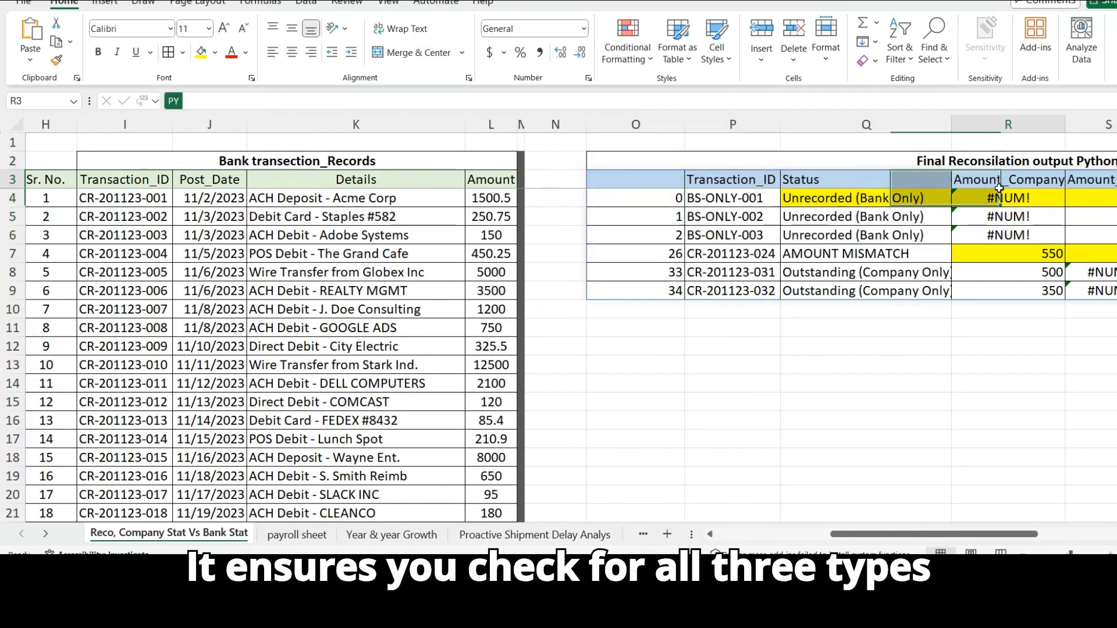
{"action": "scroll", "scroll_direction": "right", "scroll_amount": 3}
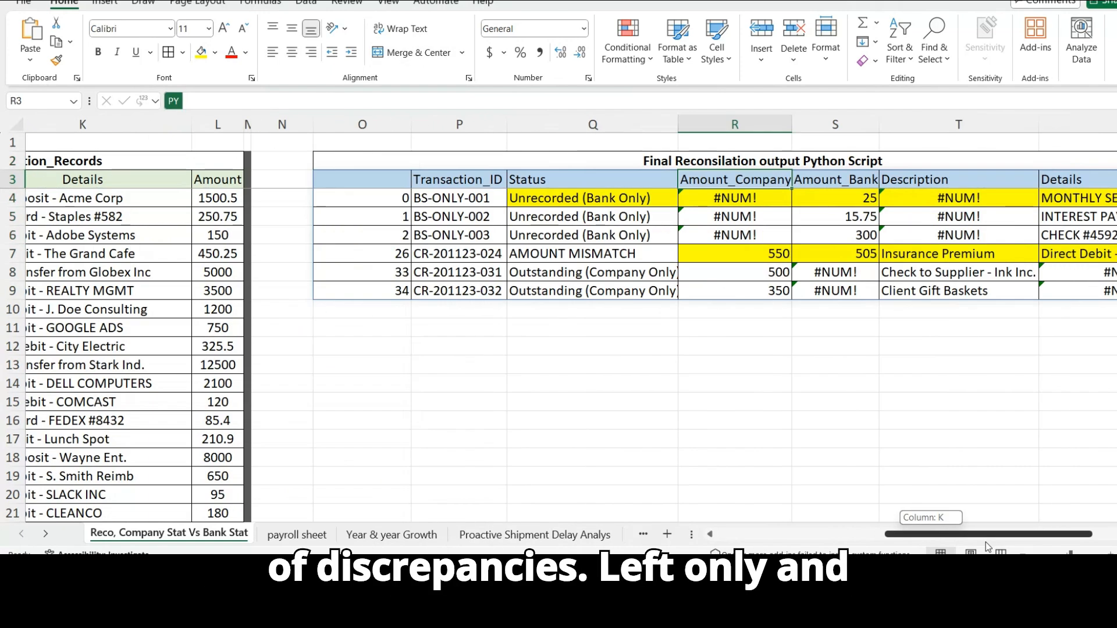
{"action": "scroll", "scroll_direction": "right", "scroll_amount": 3}
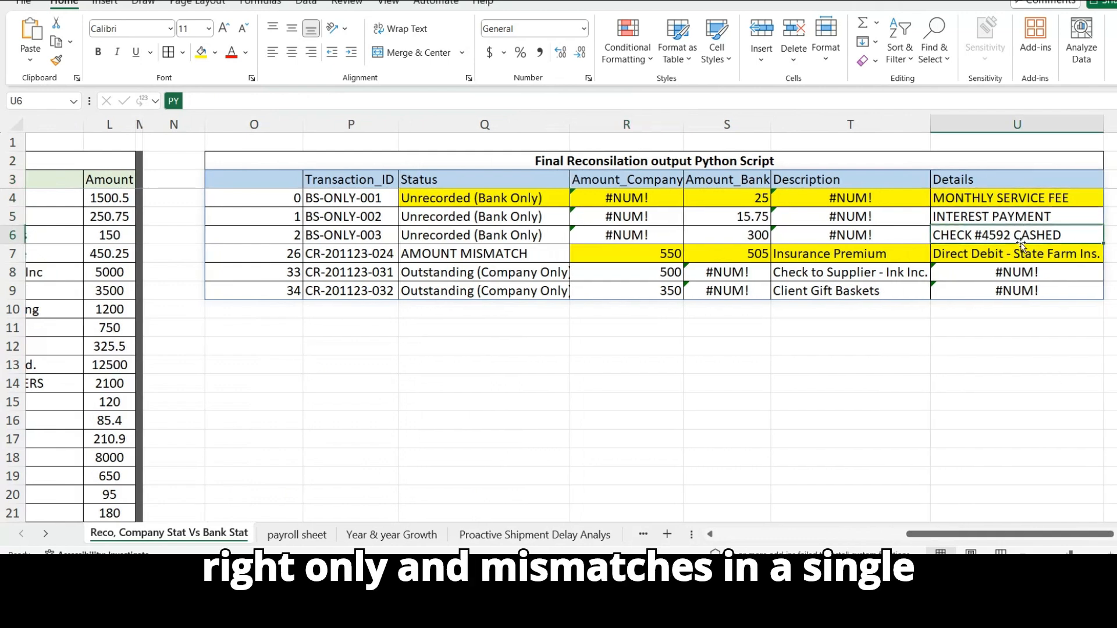
{"action": "left_click", "coordinate": [1016, 271]}
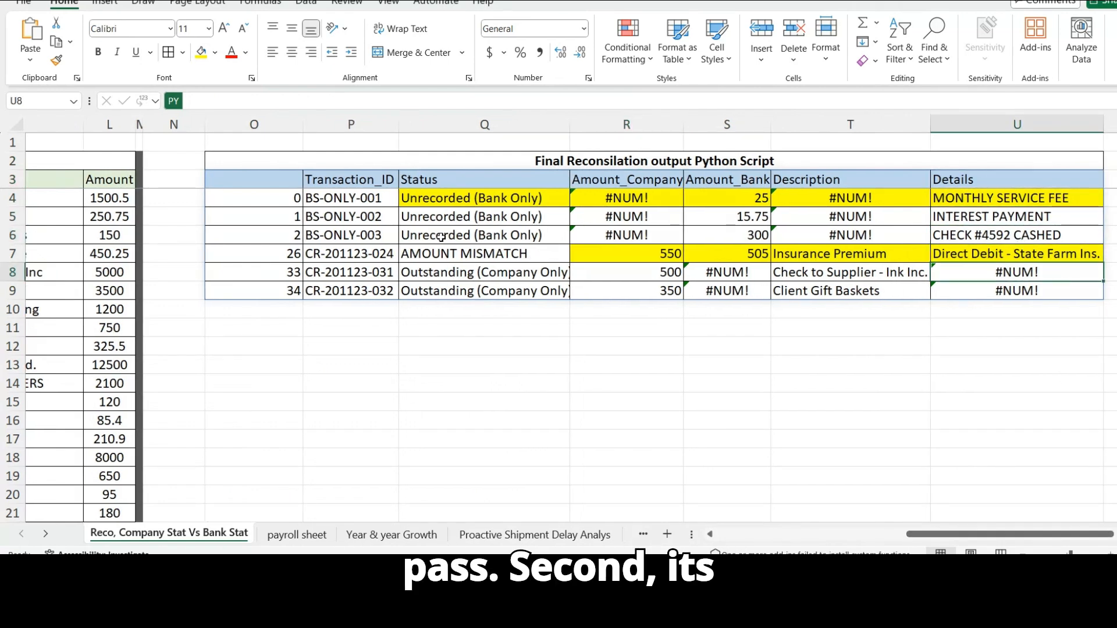
{"action": "left_click", "coordinate": [483, 197]}
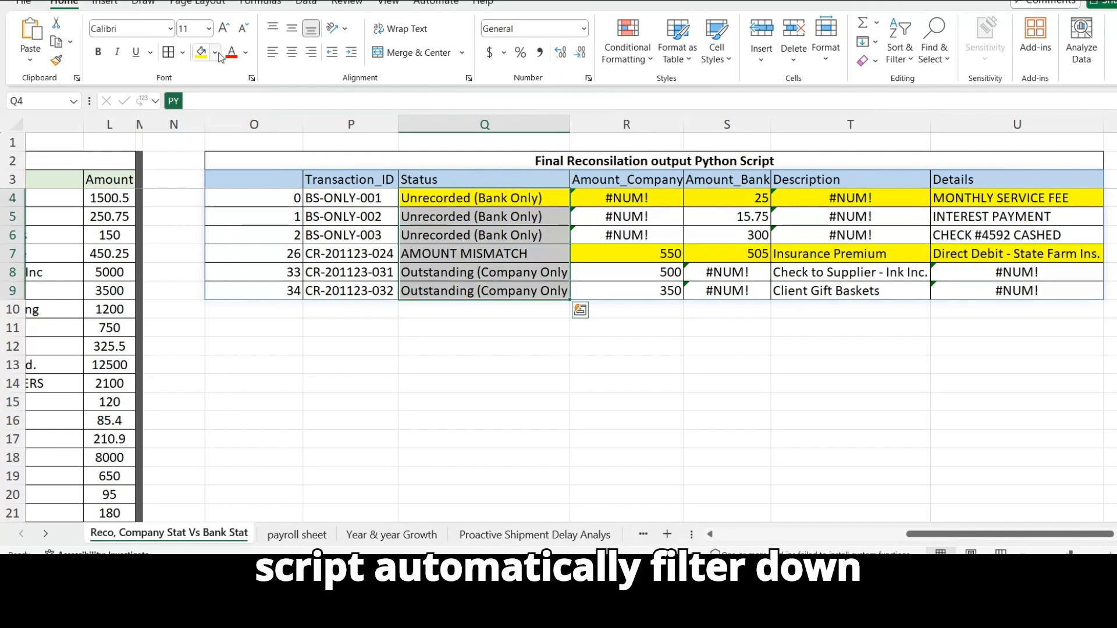
{"action": "left_click", "coordinate": [216, 51]}
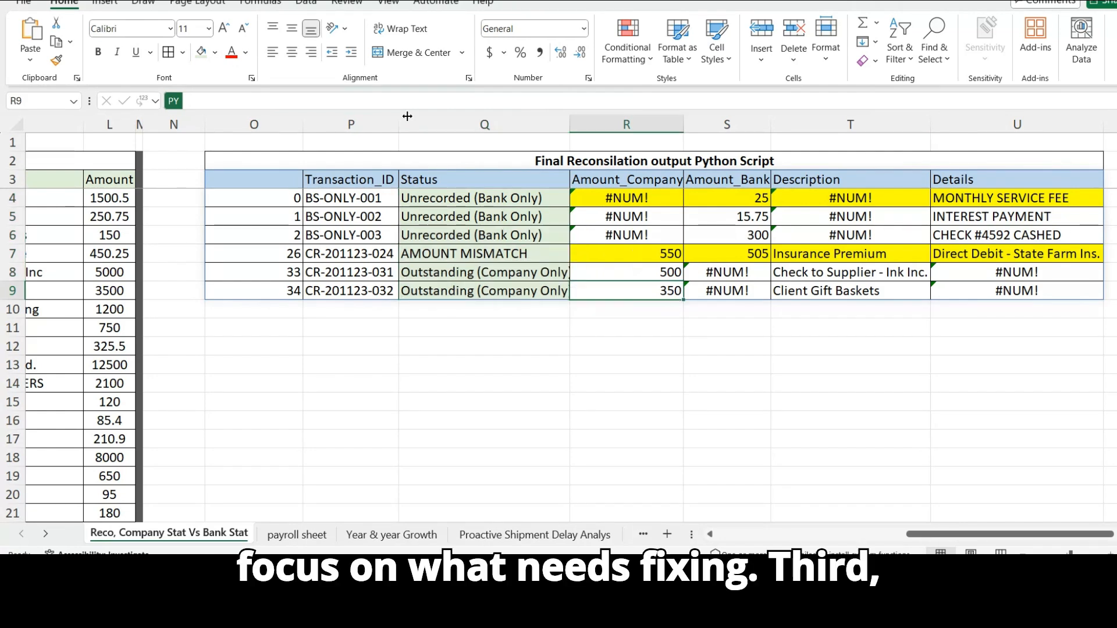
{"action": "mouse_move", "coordinate": [726, 529]}
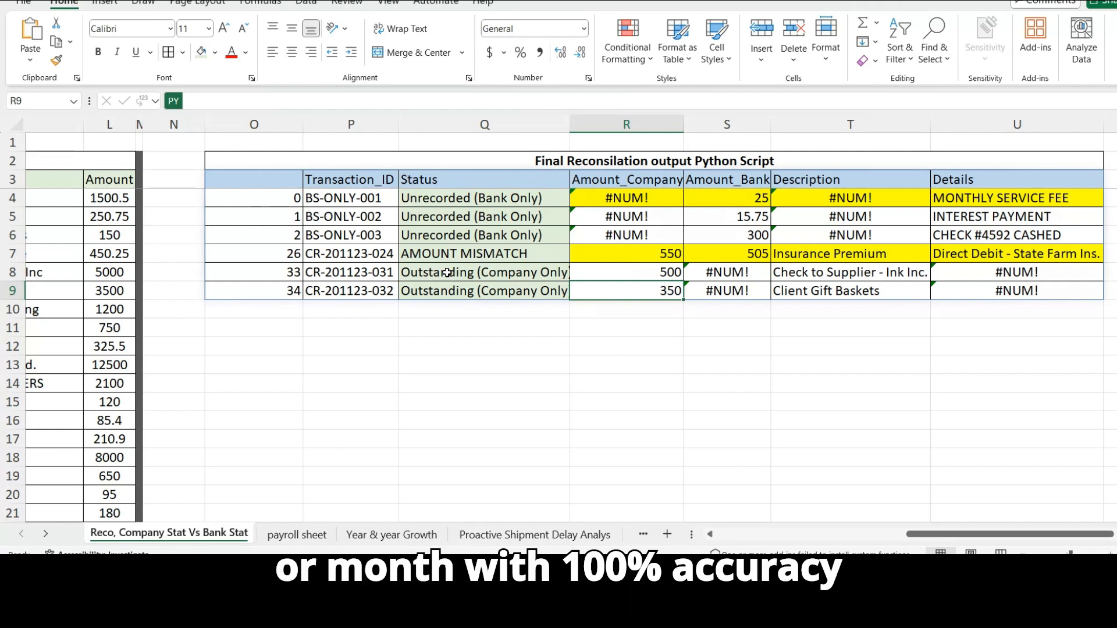
{"action": "mouse_move", "coordinate": [493, 257]}
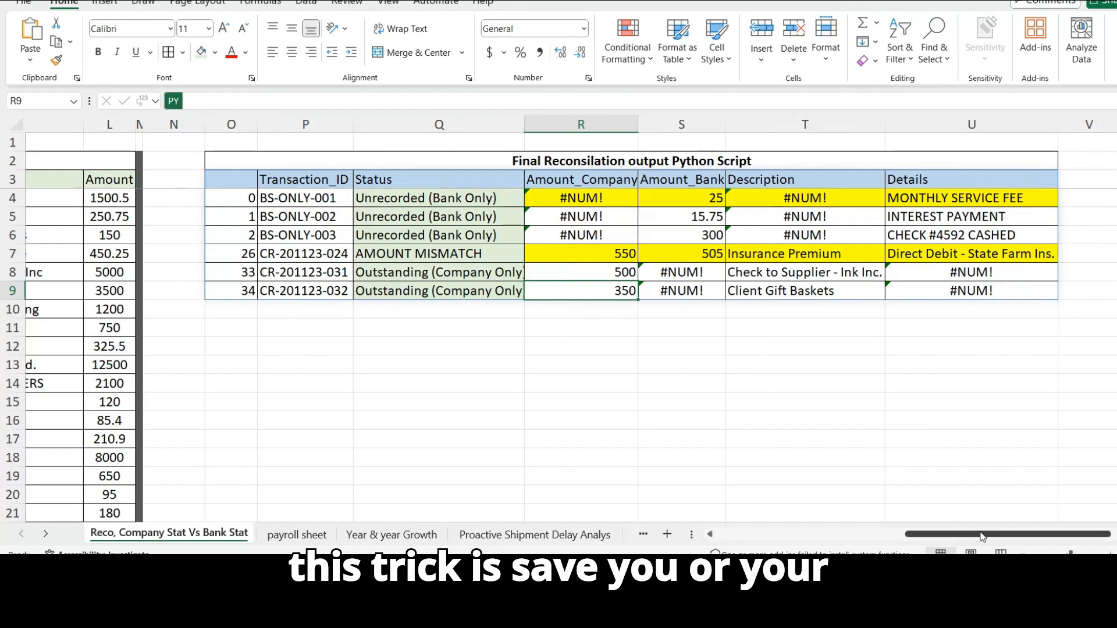
{"action": "scroll", "scroll_direction": "left", "scroll_amount": 3}
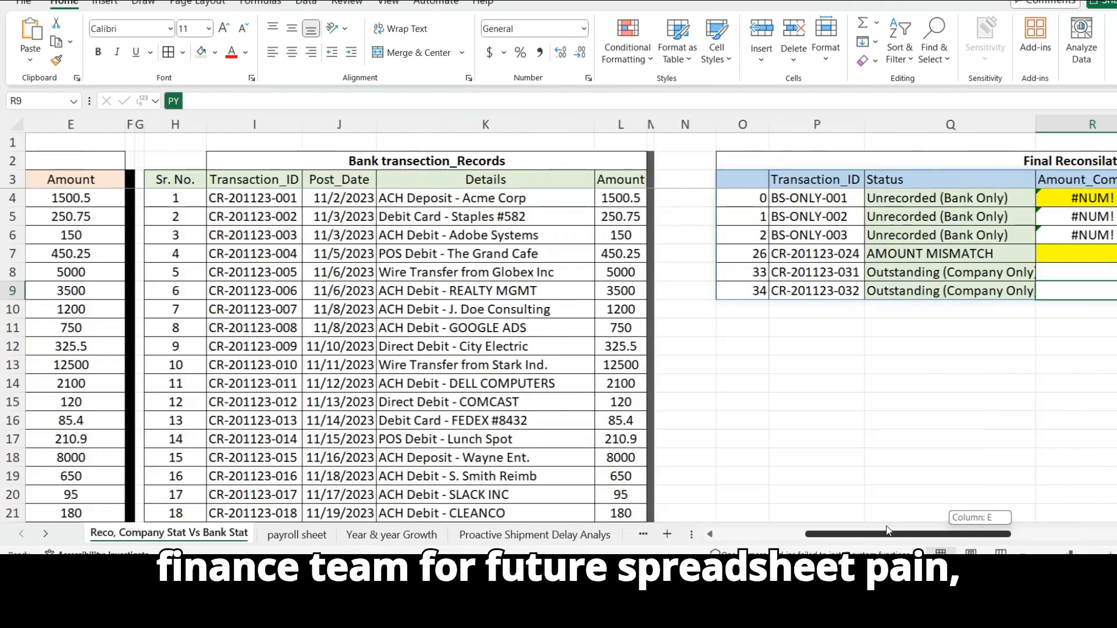
{"action": "scroll", "scroll_direction": "right", "scroll_amount": 3}
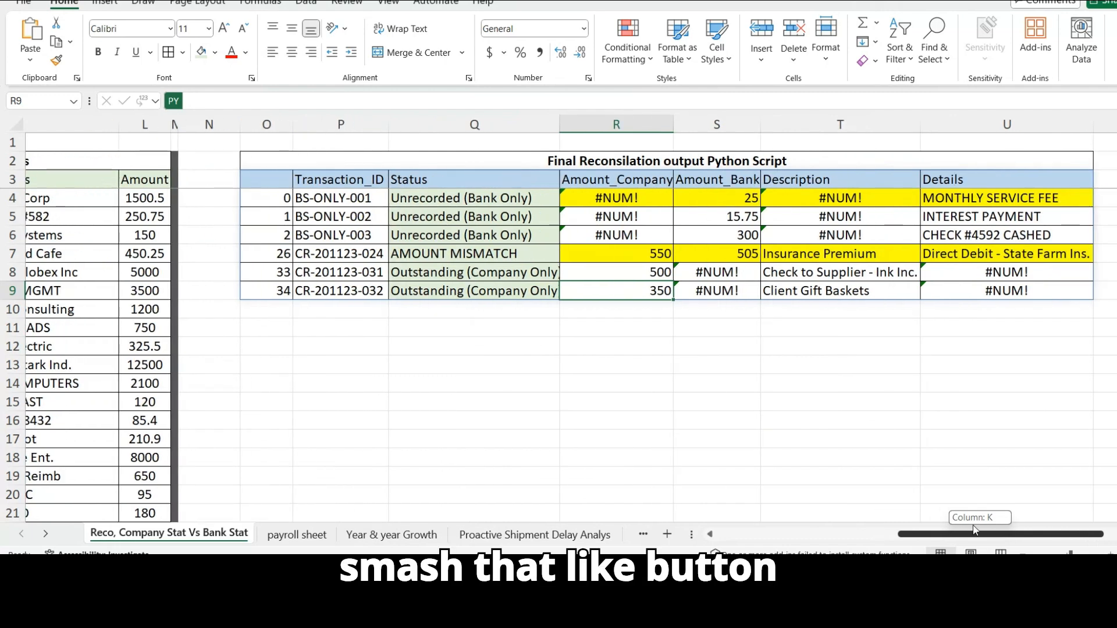
{"action": "mouse_move", "coordinate": [630, 415]}
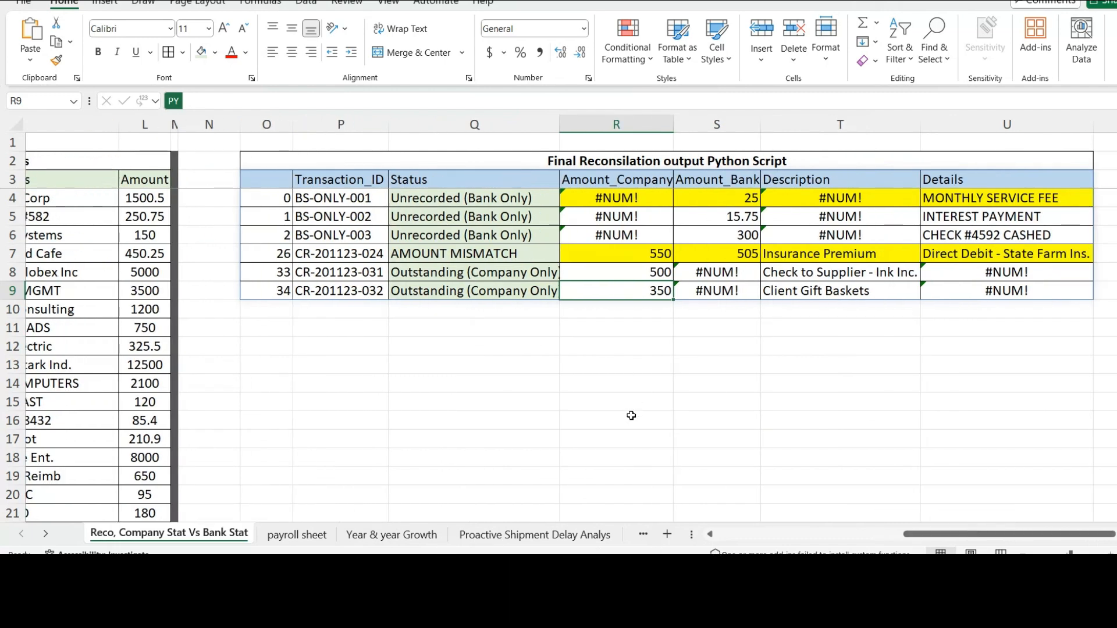